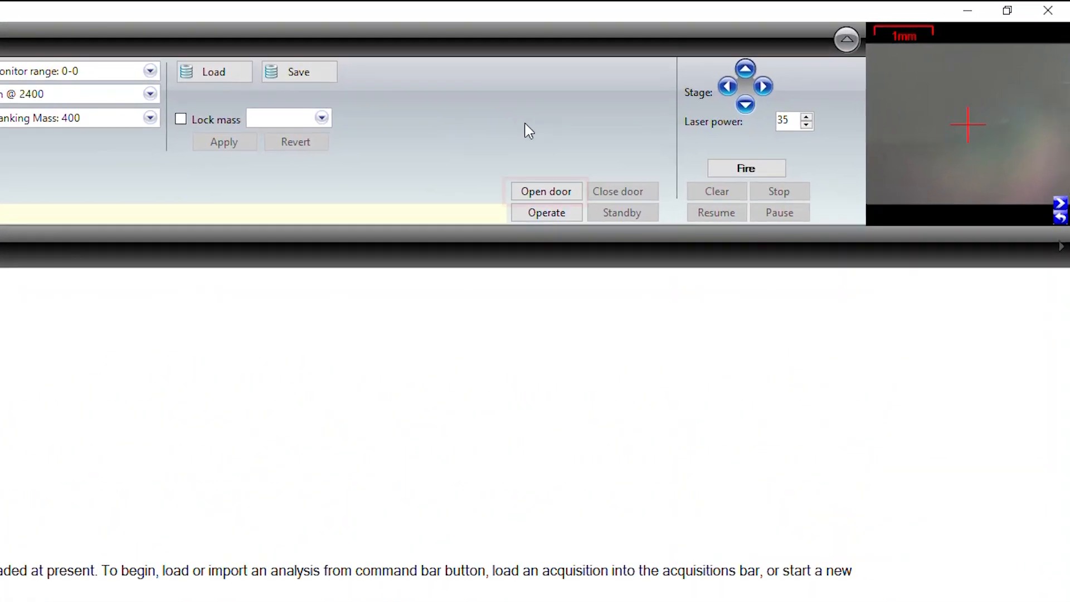
Open the instrument door, place the sample target, and close the door again
{"action": "left_click", "coordinate": [545, 192]}
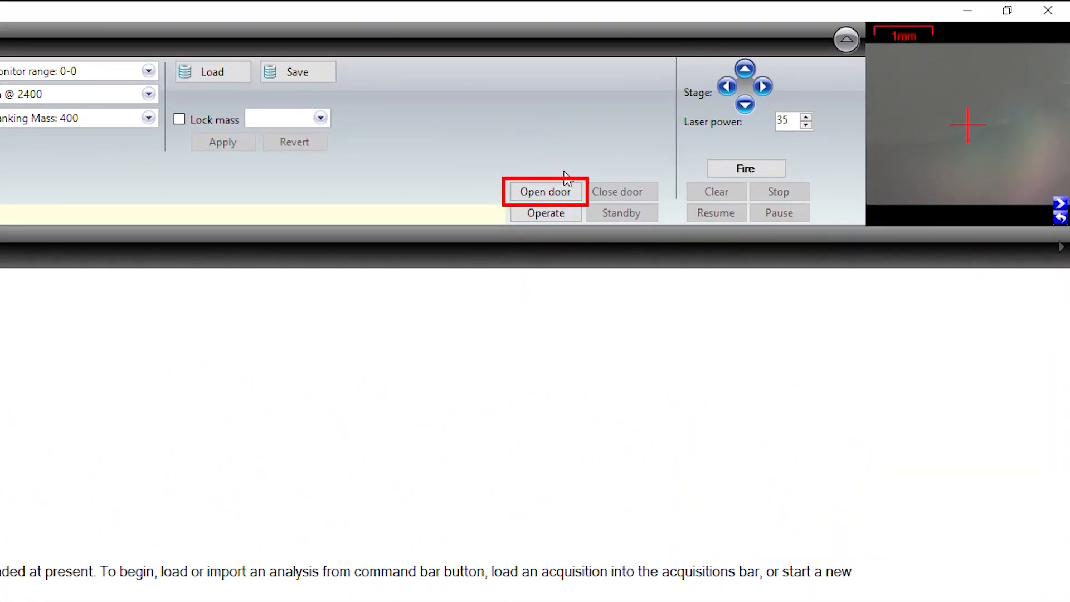
{"action": "mouse_move", "coordinate": [556, 90]}
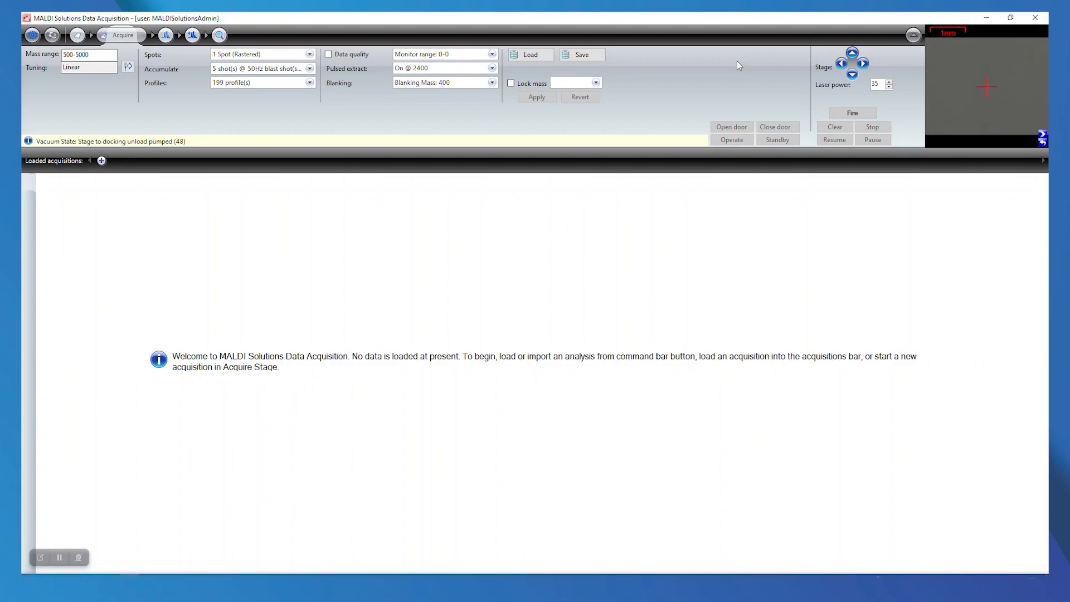
{"action": "left_click", "coordinate": [731, 127]}
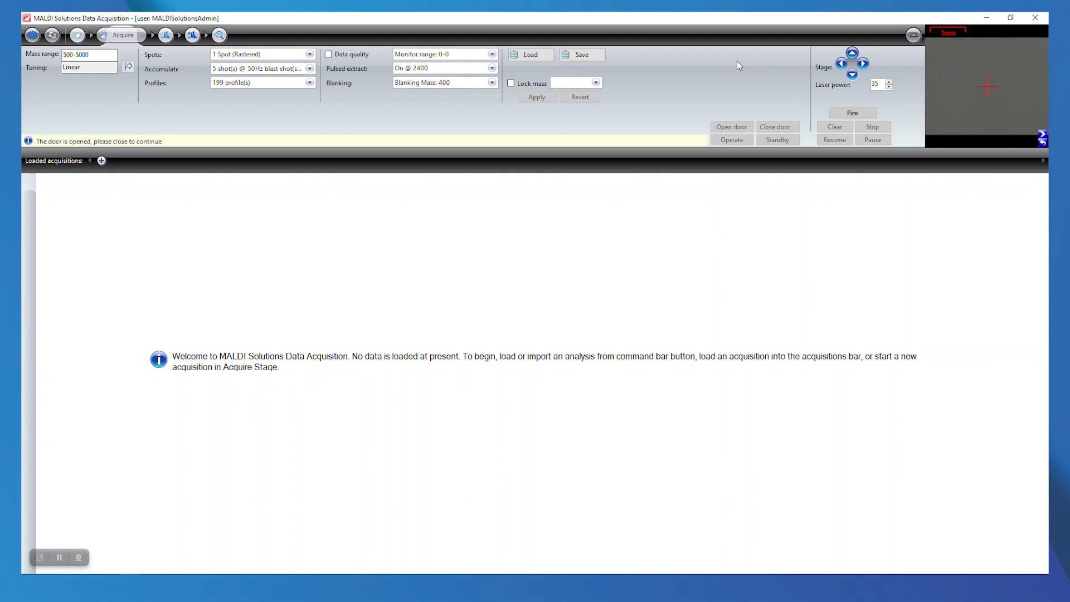
{"action": "left_click", "coordinate": [775, 127]}
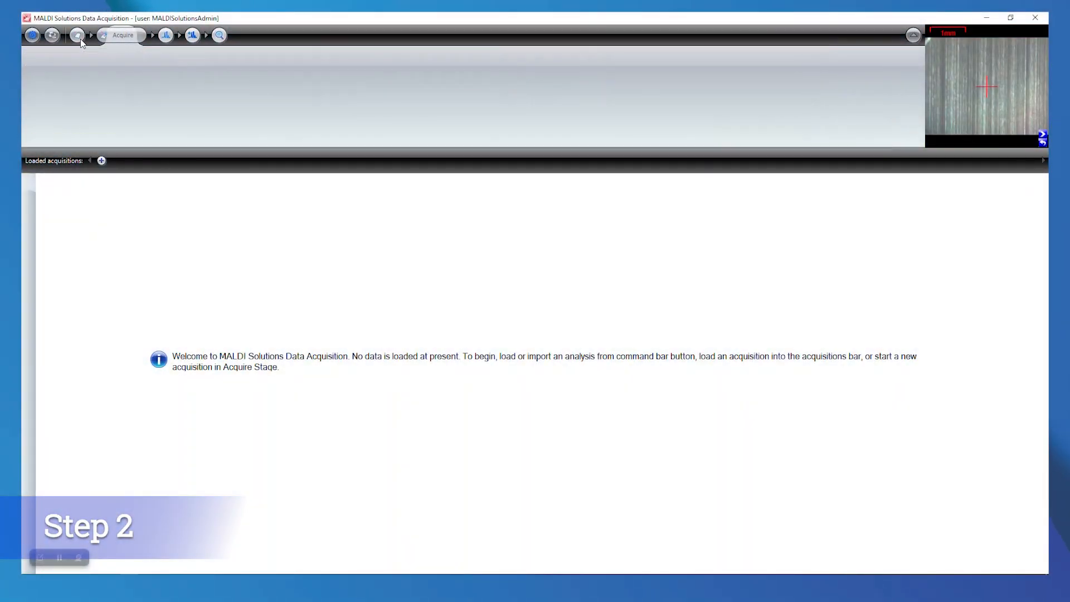
Review the 1x48 2.8mm wells target and its TR, TL, BL alignment references in Align Target
{"action": "left_click", "coordinate": [123, 34]}
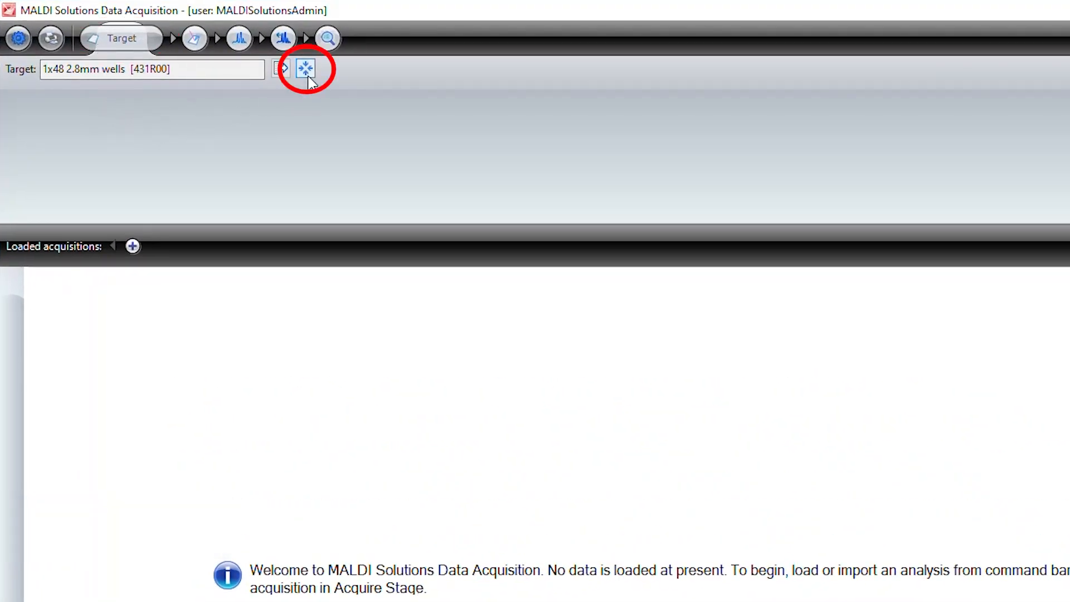
{"action": "left_click", "coordinate": [305, 67]}
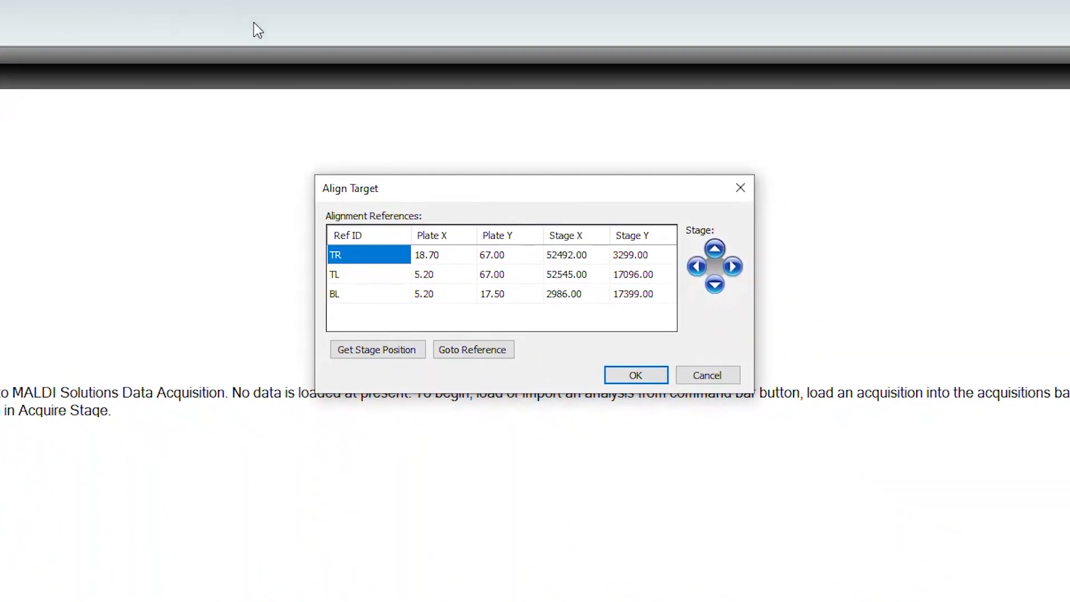
{"action": "mouse_move", "coordinate": [398, 349]}
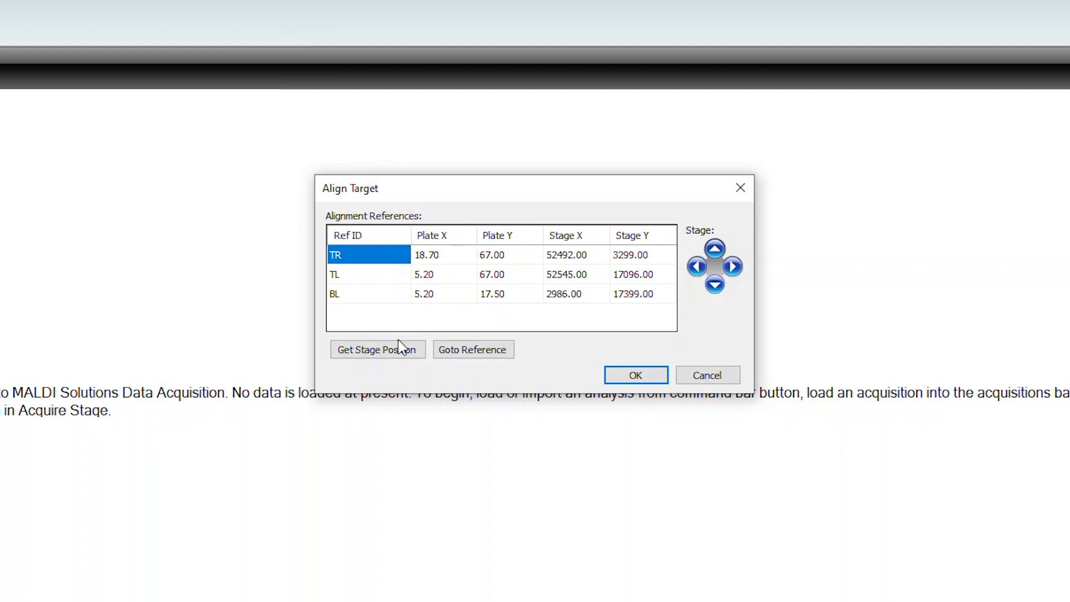
{"action": "mouse_move", "coordinate": [472, 349]}
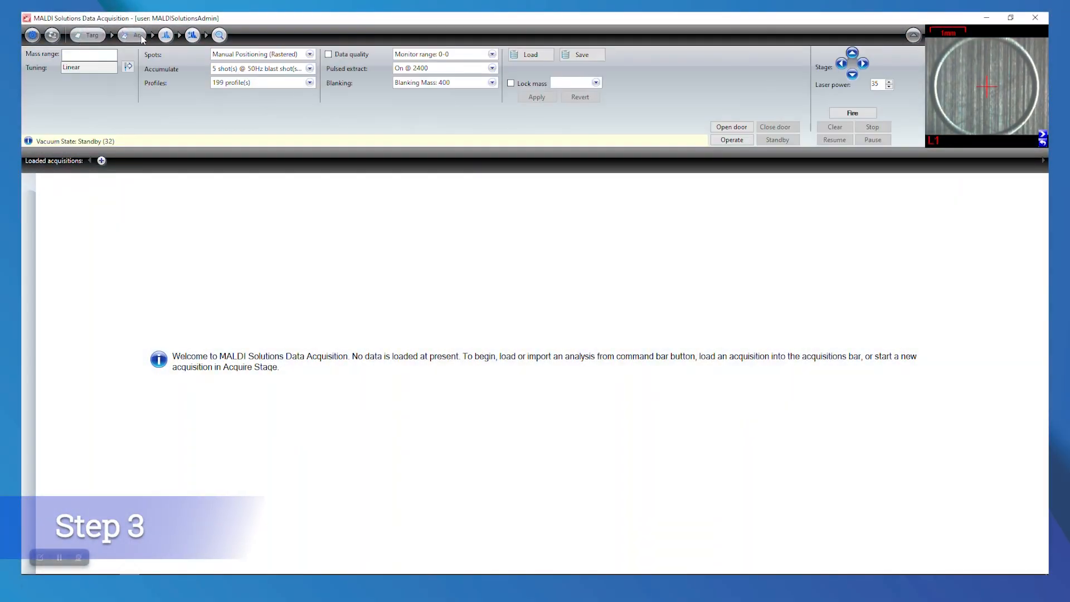
Load the Polarity > Positive > Linear tuning and set the mass range to 650-3600
{"action": "left_click", "coordinate": [128, 67]}
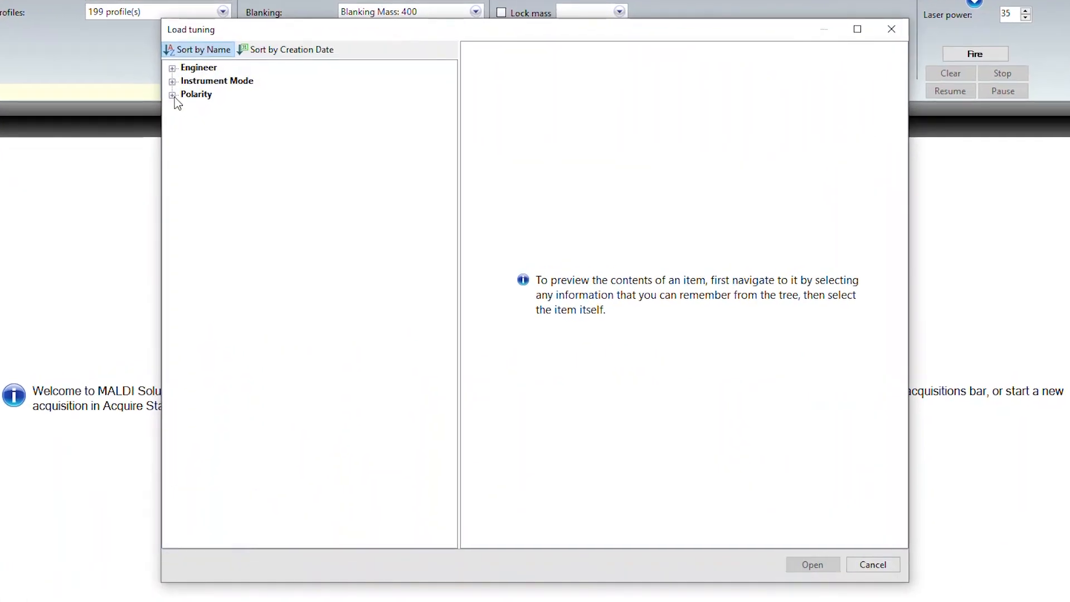
{"action": "left_click", "coordinate": [173, 94]}
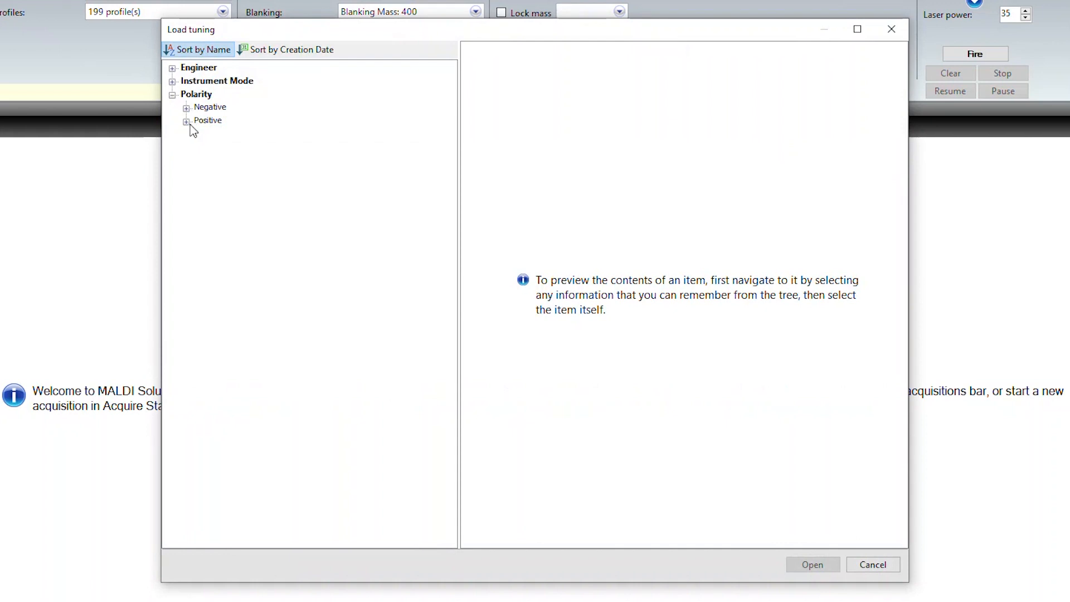
{"action": "left_click", "coordinate": [188, 121]}
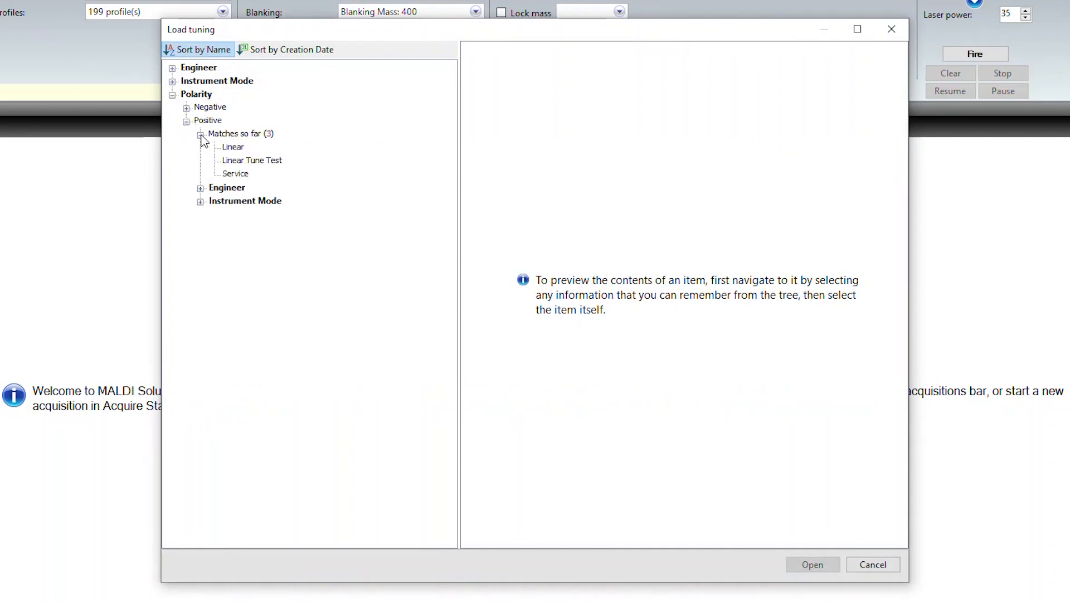
{"action": "left_click", "coordinate": [232, 146]}
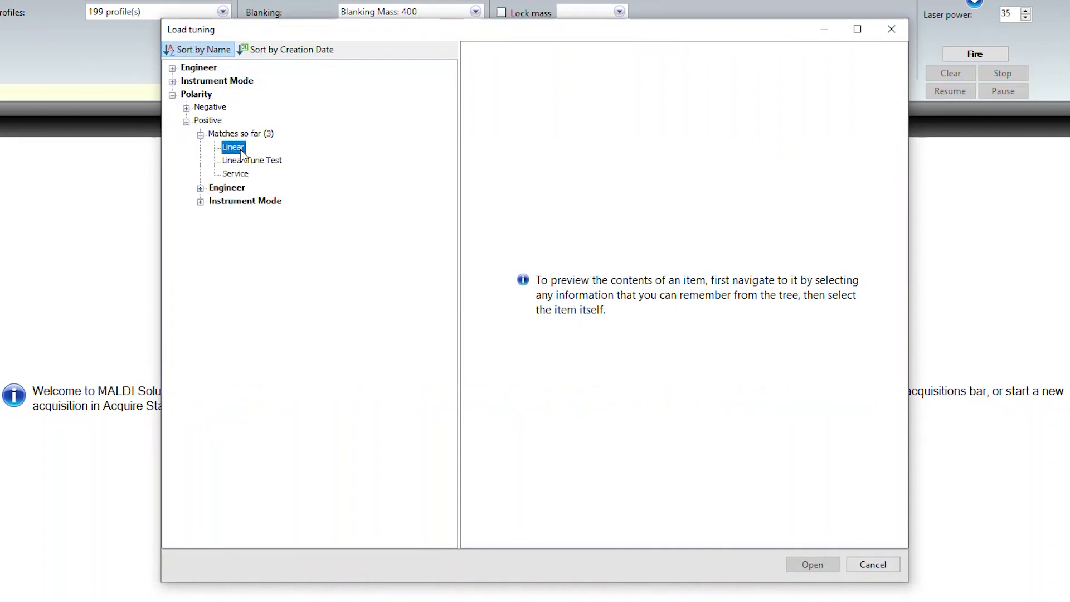
{"action": "left_click", "coordinate": [812, 565]}
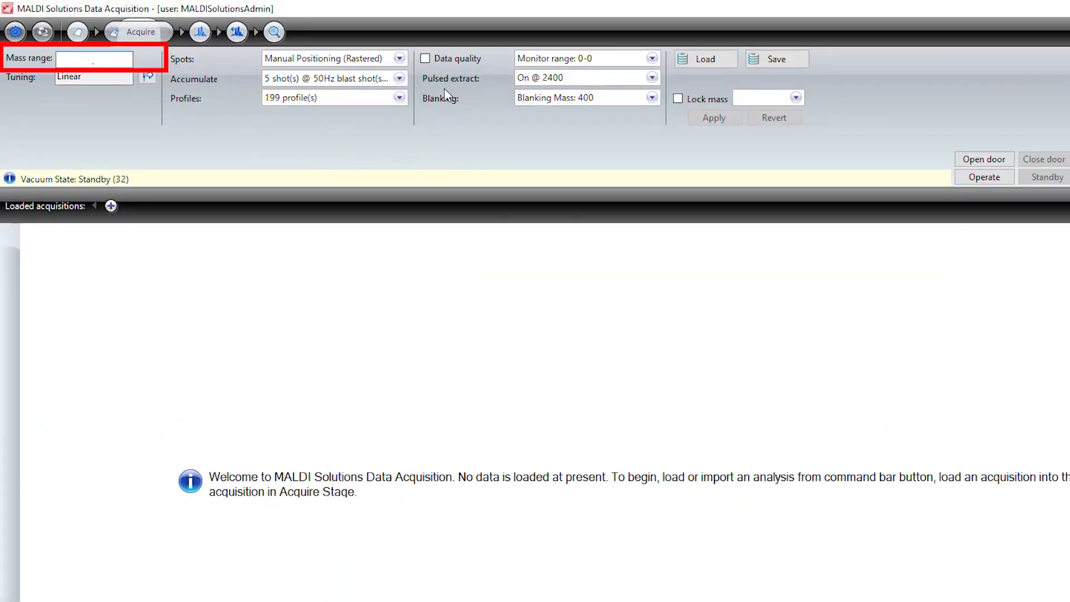
{"action": "left_click", "coordinate": [399, 58]}
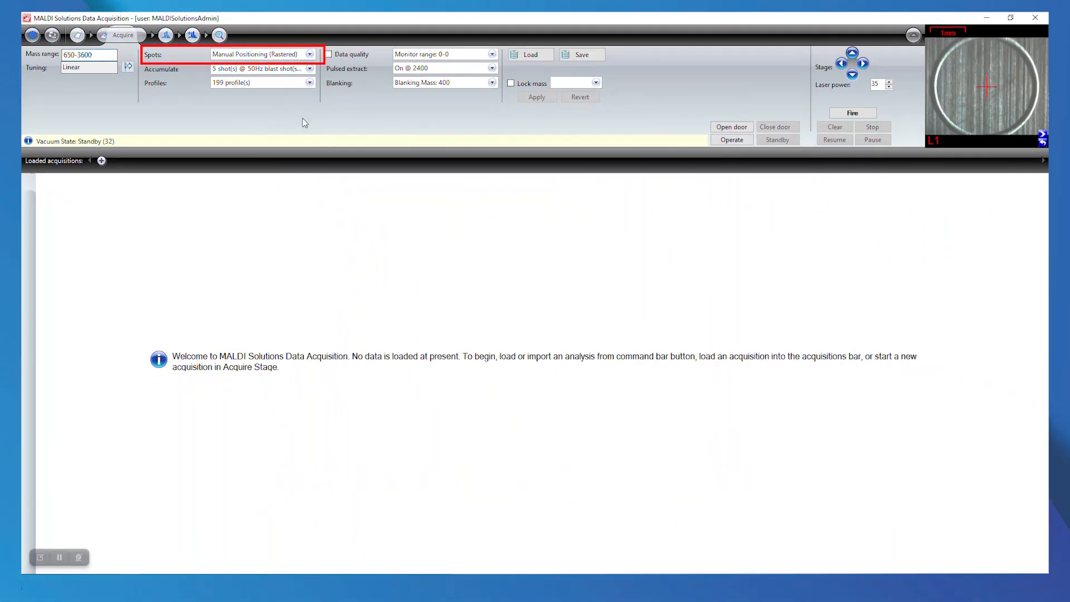
Use manual spot positioning with a 199-point circular raster over a 2800 µm diameter
{"action": "left_click", "coordinate": [310, 54]}
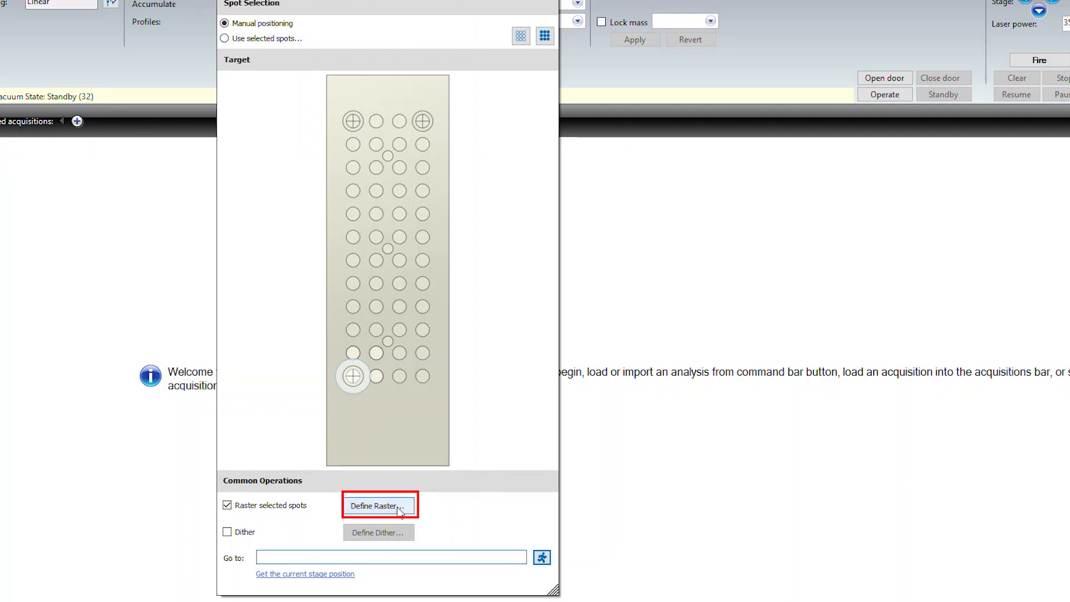
{"action": "left_click", "coordinate": [380, 506]}
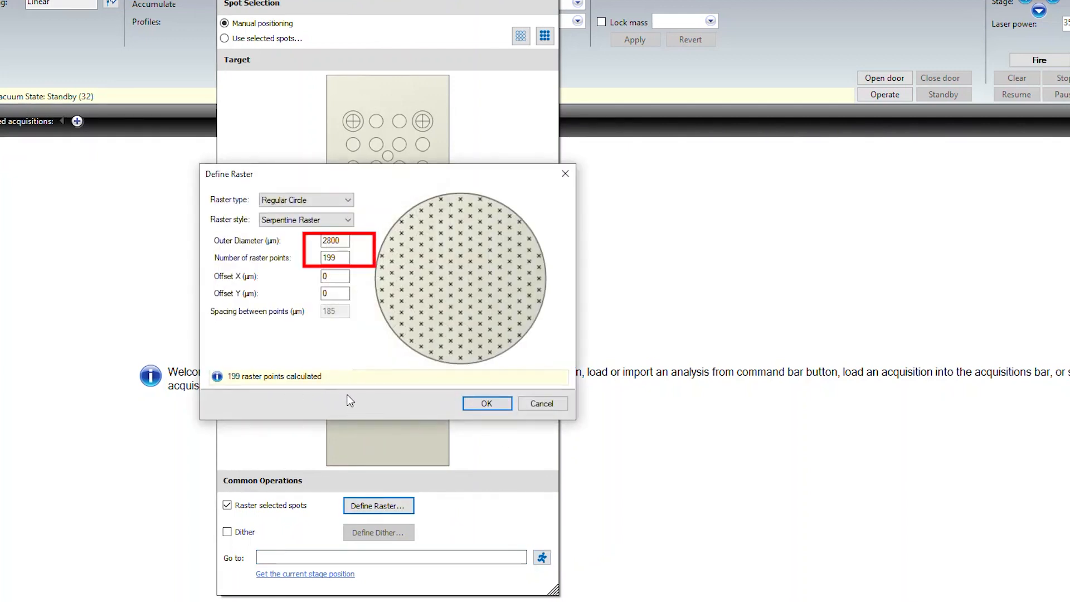
{"action": "mouse_move", "coordinate": [486, 404]}
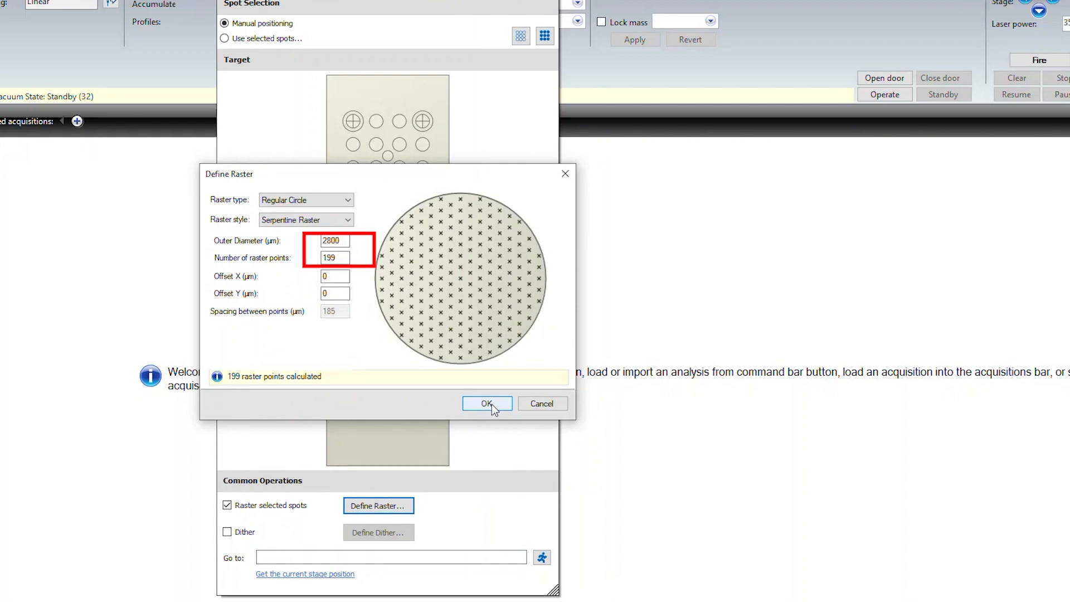
{"action": "left_click", "coordinate": [486, 403]}
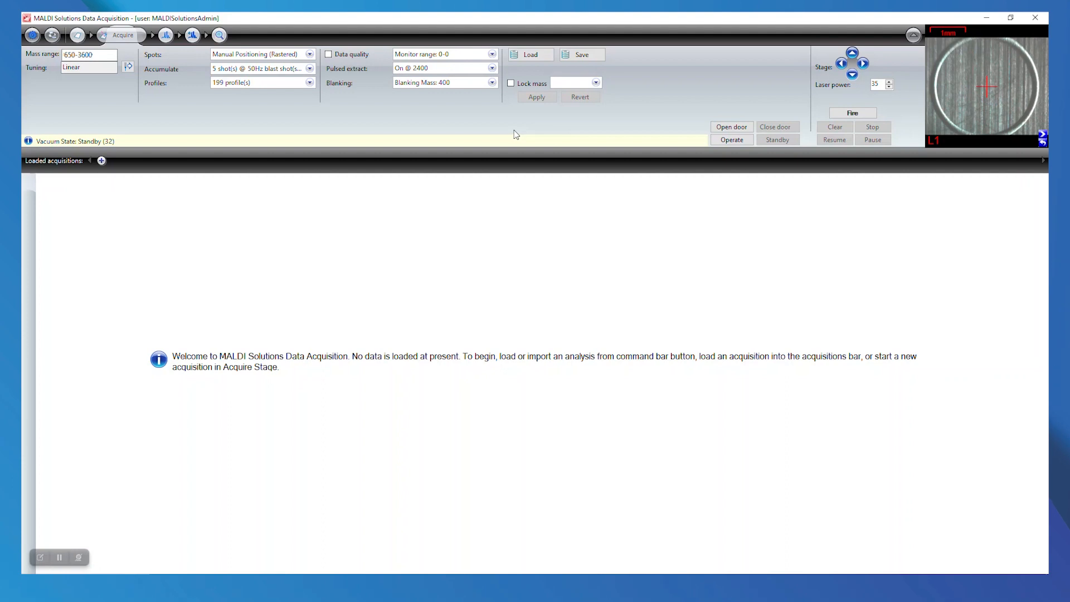
{"action": "mouse_move", "coordinate": [325, 110]}
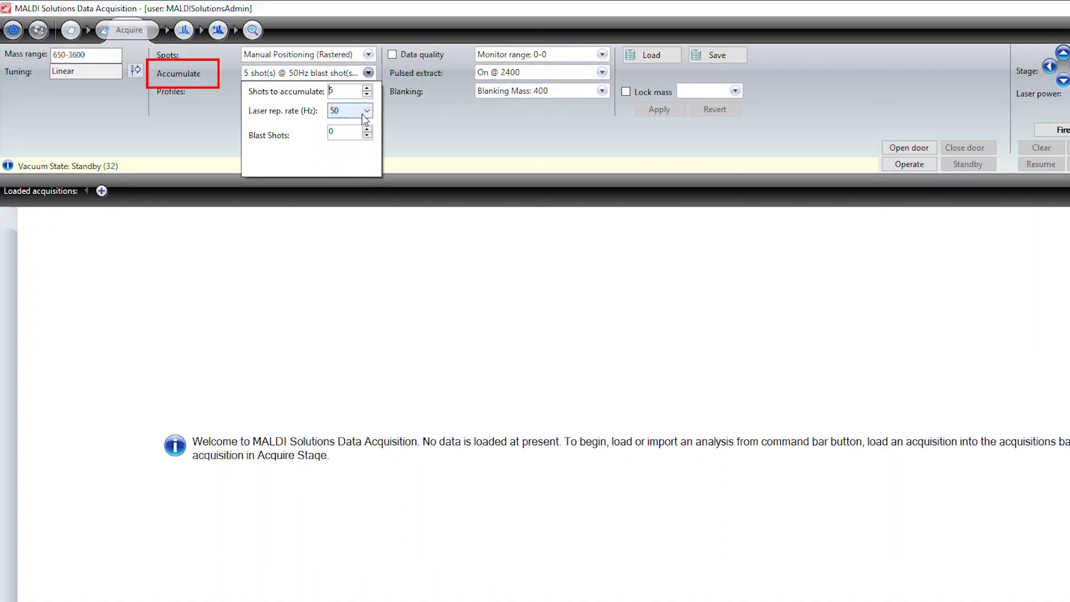
Set laser rate 100 Hz, pulsed extraction 2500, blanking mass 550 and laser power 25
{"action": "left_click", "coordinate": [367, 107]}
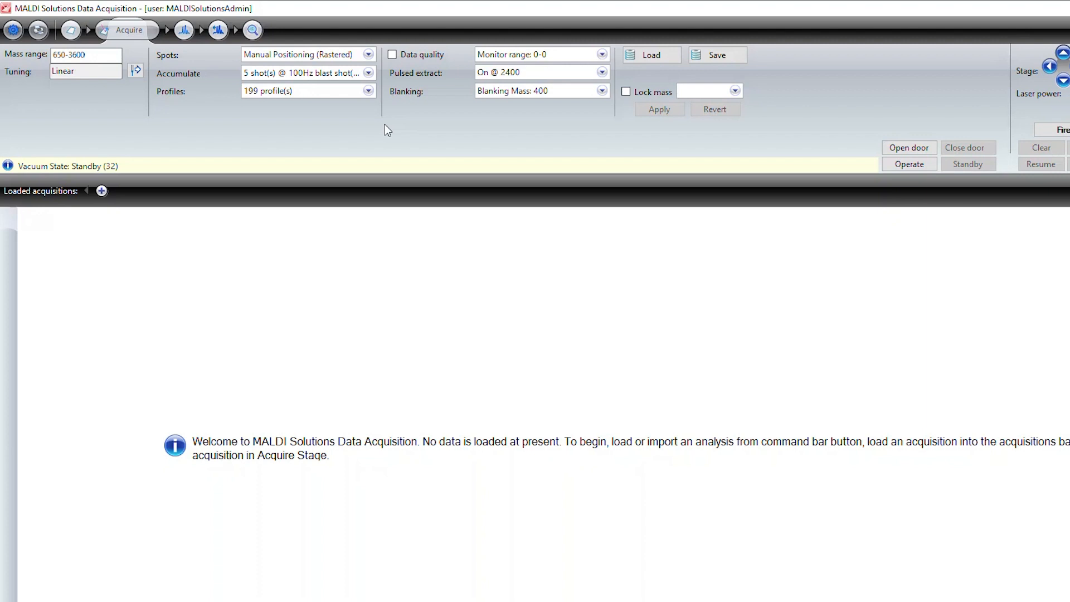
{"action": "left_click", "coordinate": [601, 72]}
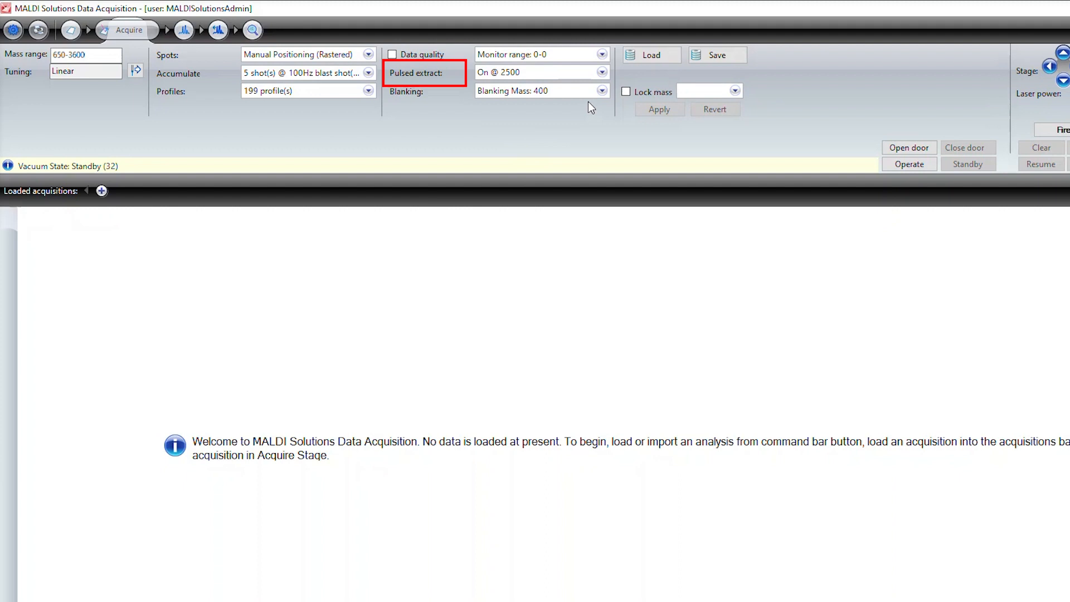
{"action": "left_click", "coordinate": [602, 90]}
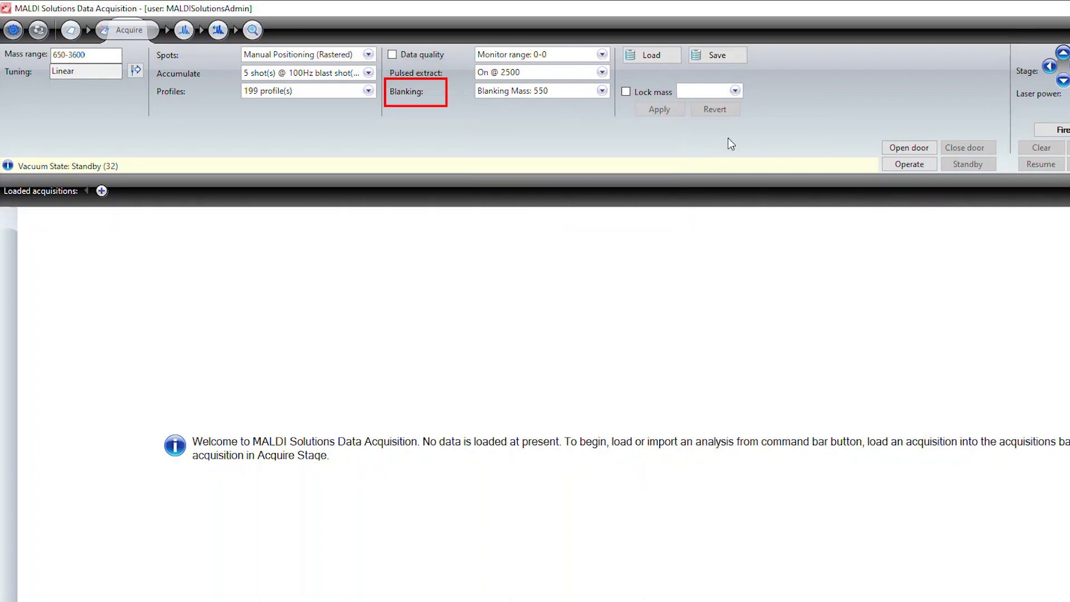
{"action": "mouse_move", "coordinate": [819, 128]}
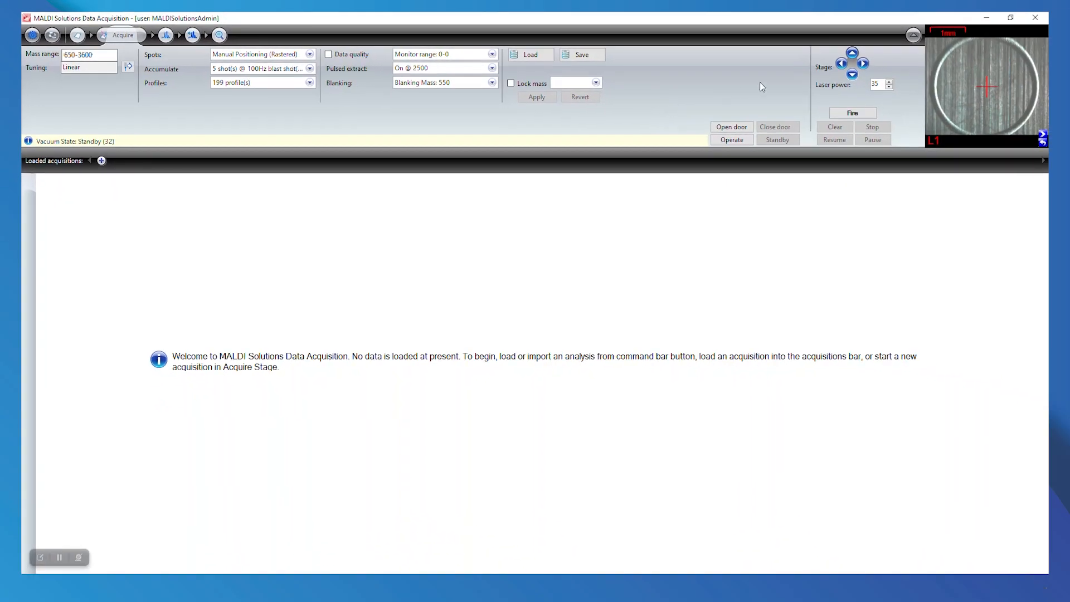
{"action": "left_click", "coordinate": [878, 84]}
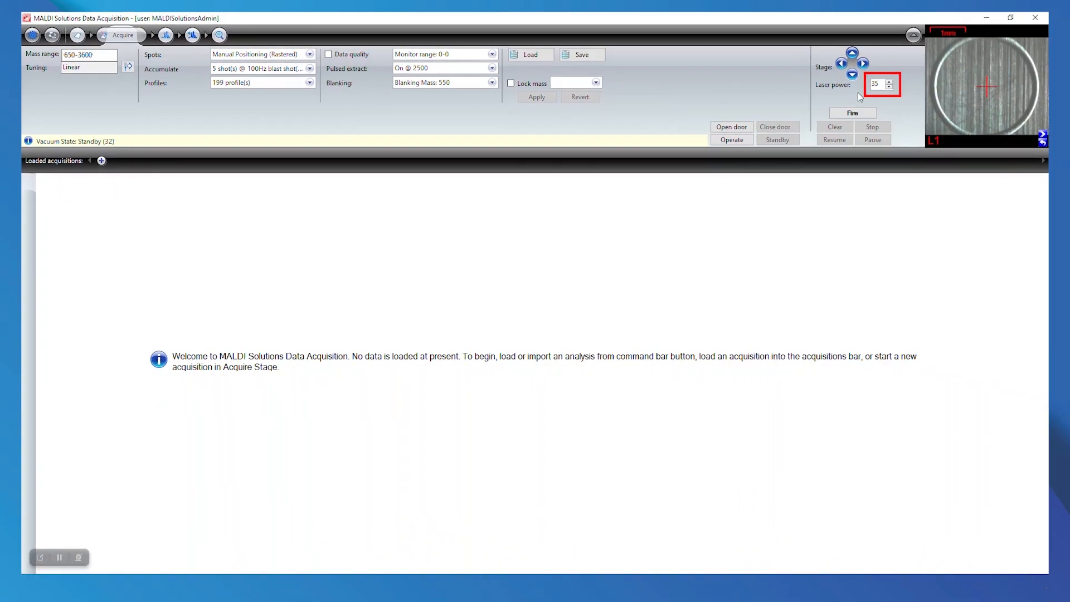
{"action": "mouse_move", "coordinate": [632, 117]}
{"action": "type", "text": "25"}
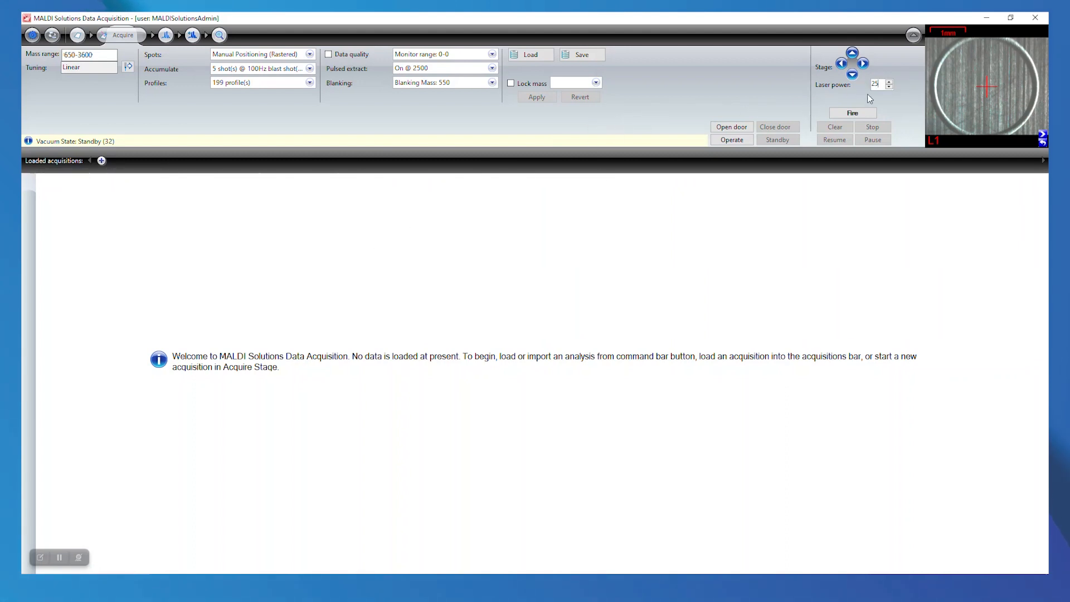
Use Go to location from the camera image to move the stage to well A1
{"action": "right_click", "coordinate": [986, 95]}
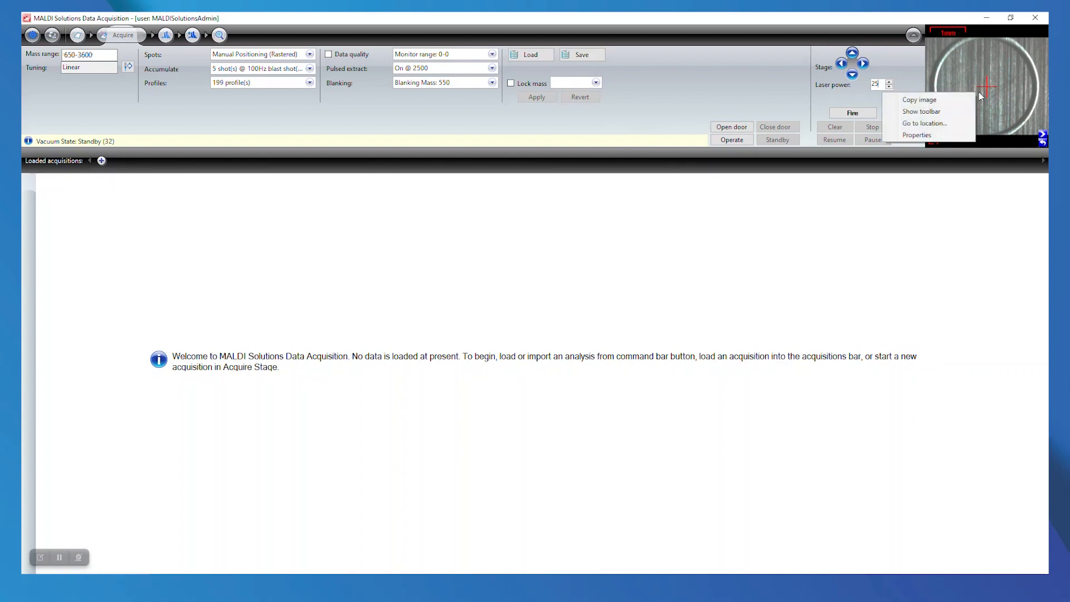
{"action": "left_click", "coordinate": [925, 123]}
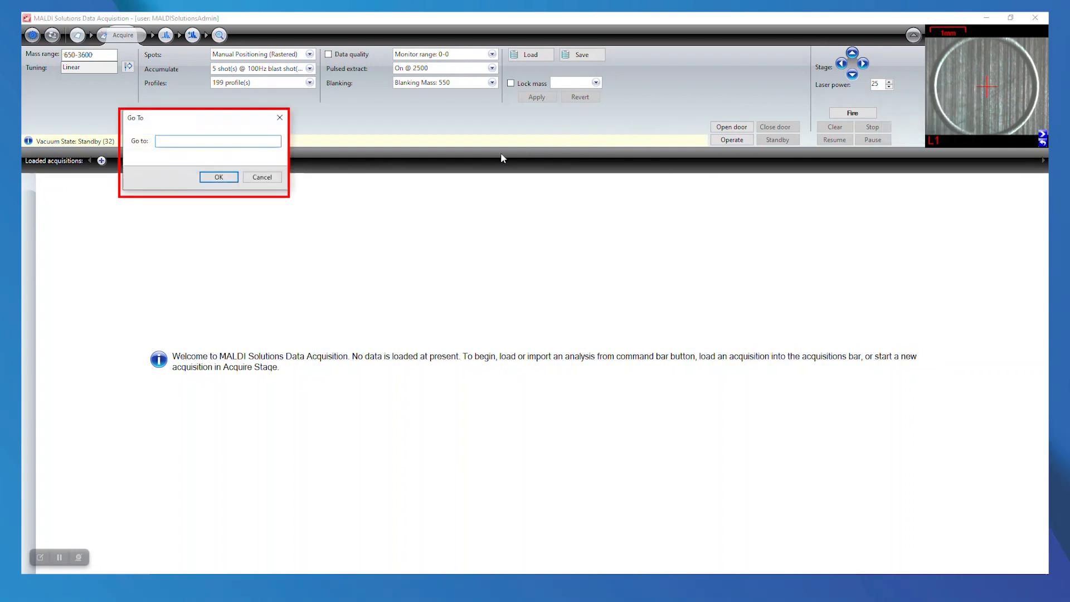
{"action": "left_click", "coordinate": [262, 177]}
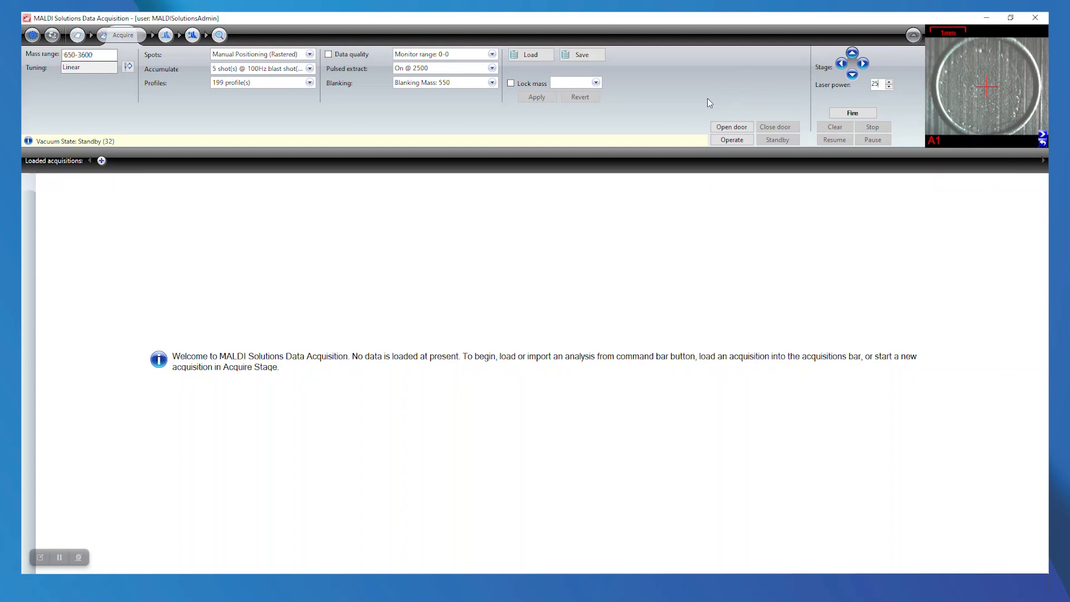
{"action": "left_click", "coordinate": [731, 140]}
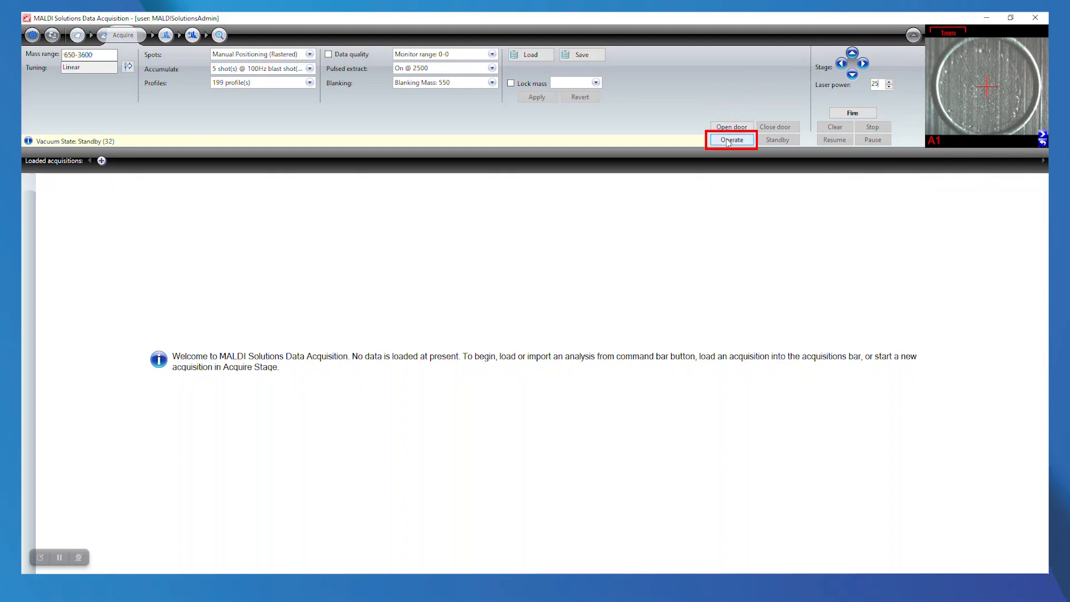
Switch to Operate and fire to acquire 199 profiles at A1 as New Acquisition 1
{"action": "left_click", "coordinate": [731, 140]}
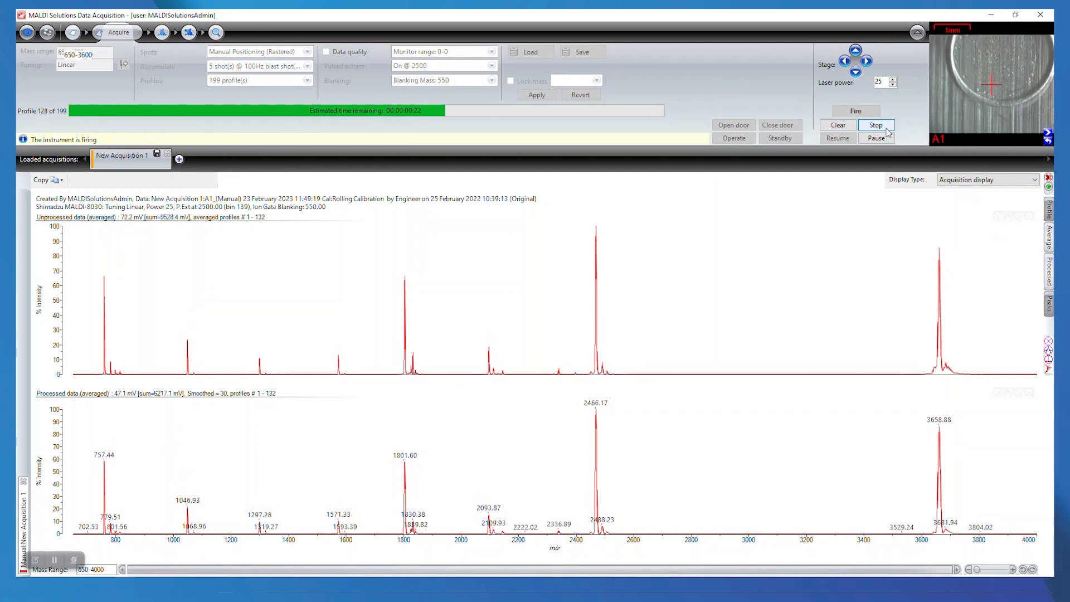
{"action": "left_click", "coordinate": [876, 125]}
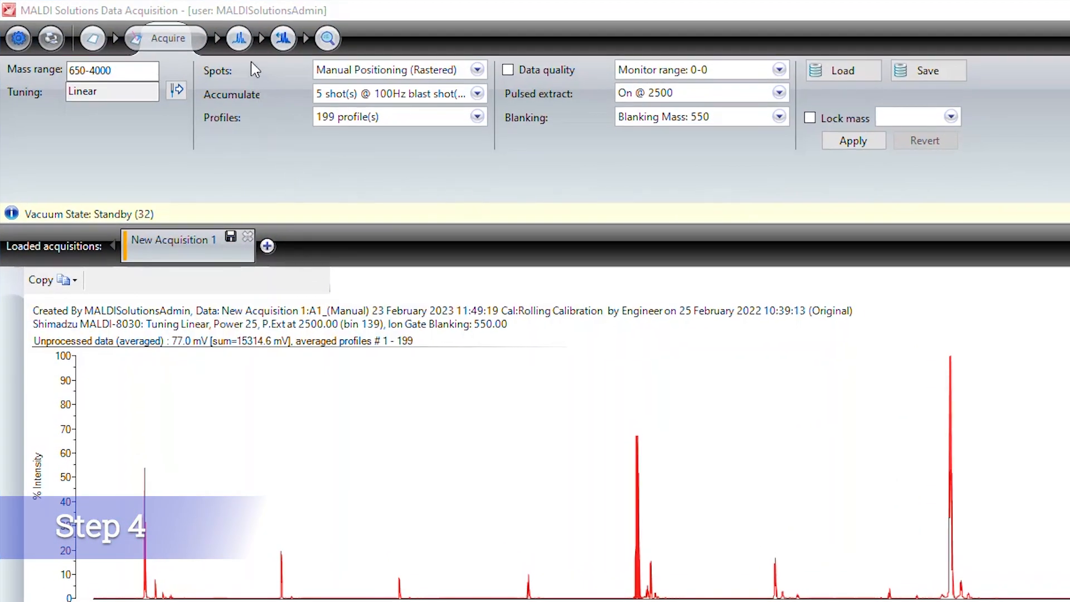
Reprocess the spectrum with baseline filter width 5 and smoothing filter width 2
{"action": "left_click", "coordinate": [209, 38]}
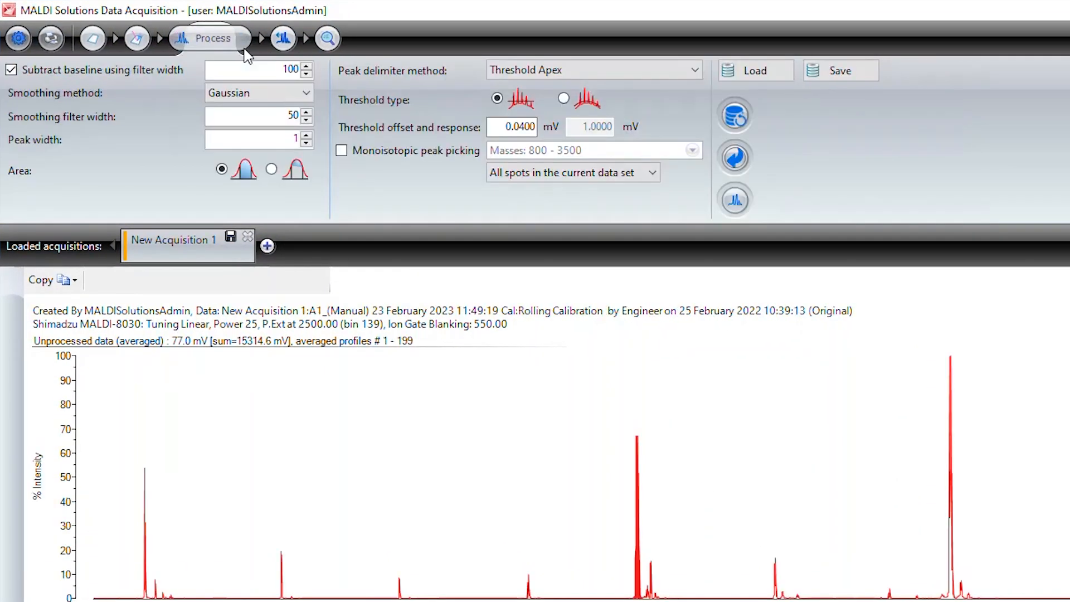
{"action": "mouse_move", "coordinate": [257, 68]}
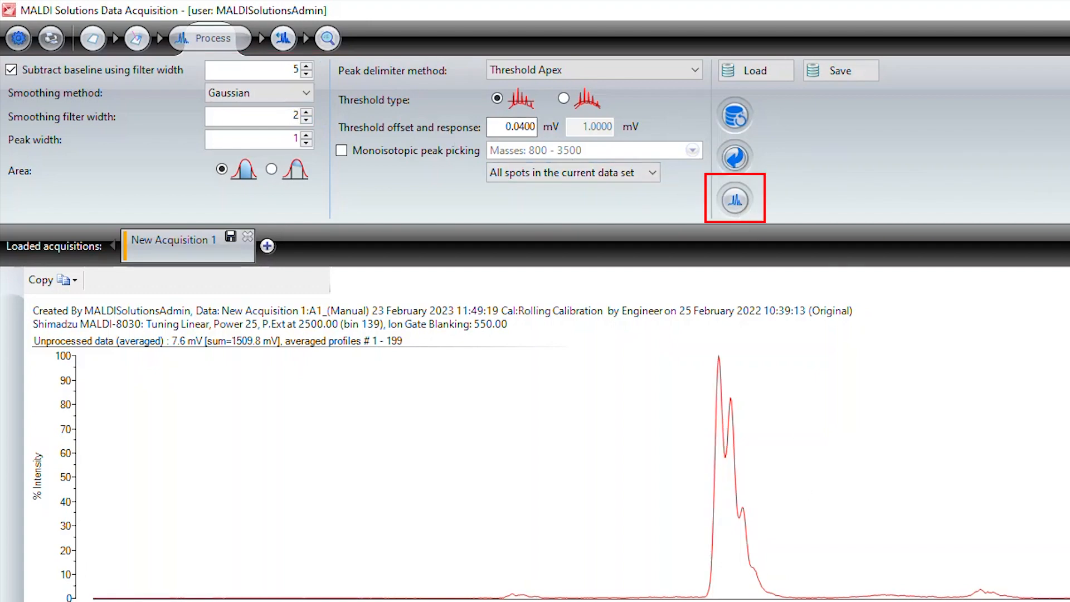
{"action": "left_click", "coordinate": [735, 198]}
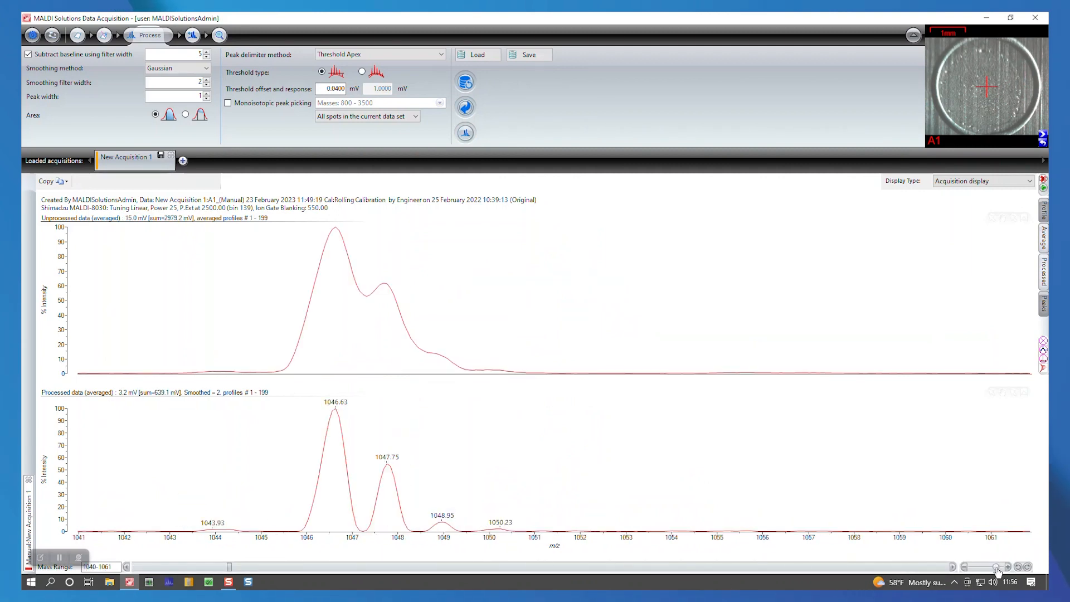
Keep Threshold Apex as peak delimiter method and start saving the processed acquisition
{"action": "left_click", "coordinate": [997, 567]}
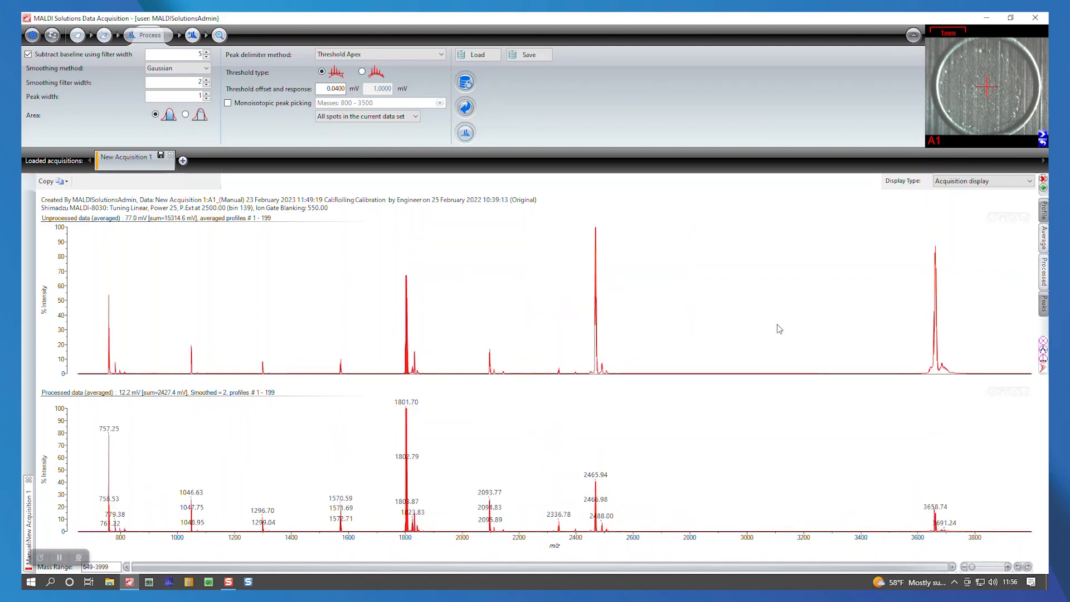
{"action": "left_click", "coordinate": [440, 54]}
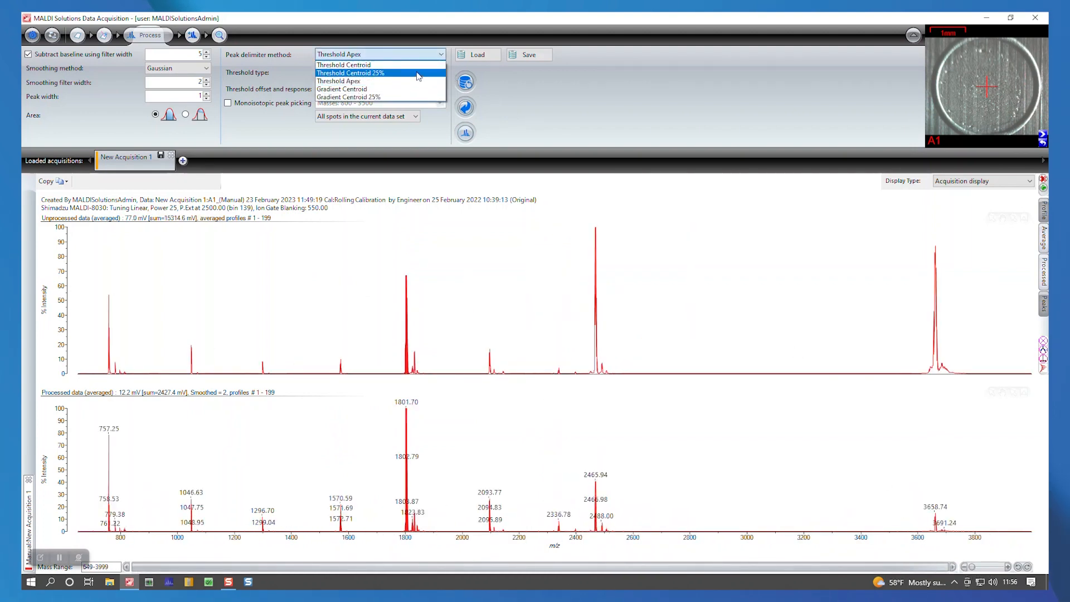
{"action": "left_click", "coordinate": [339, 80]}
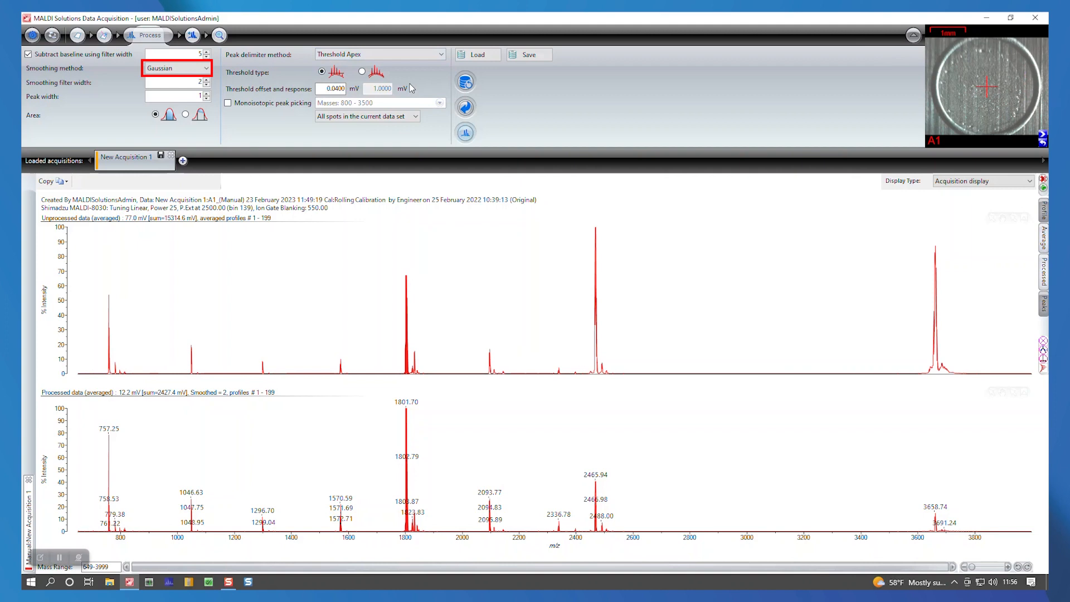
{"action": "mouse_move", "coordinate": [384, 102]}
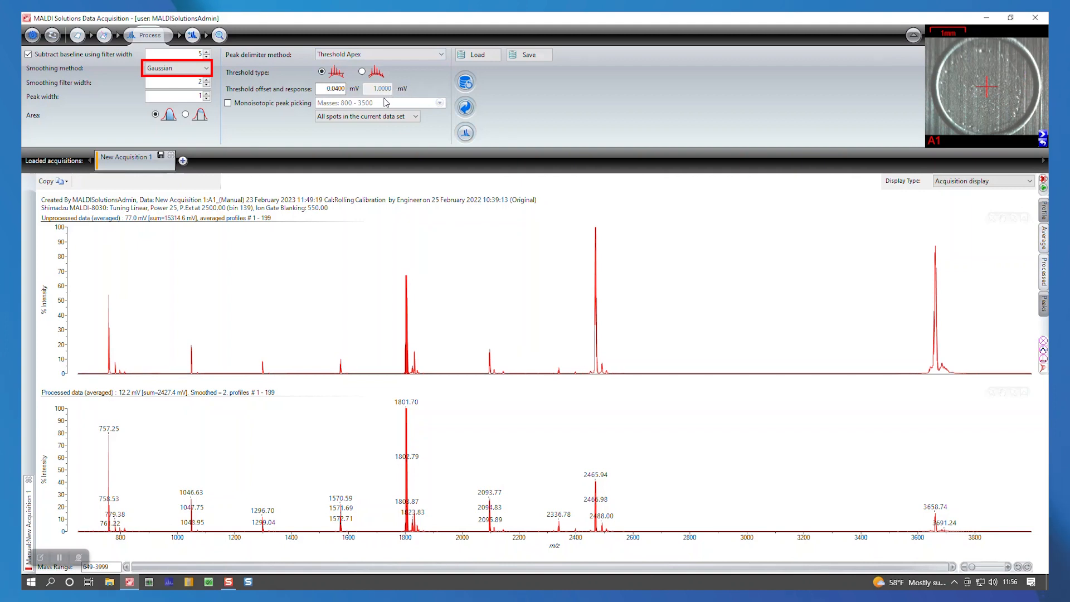
{"action": "left_click", "coordinate": [174, 82]}
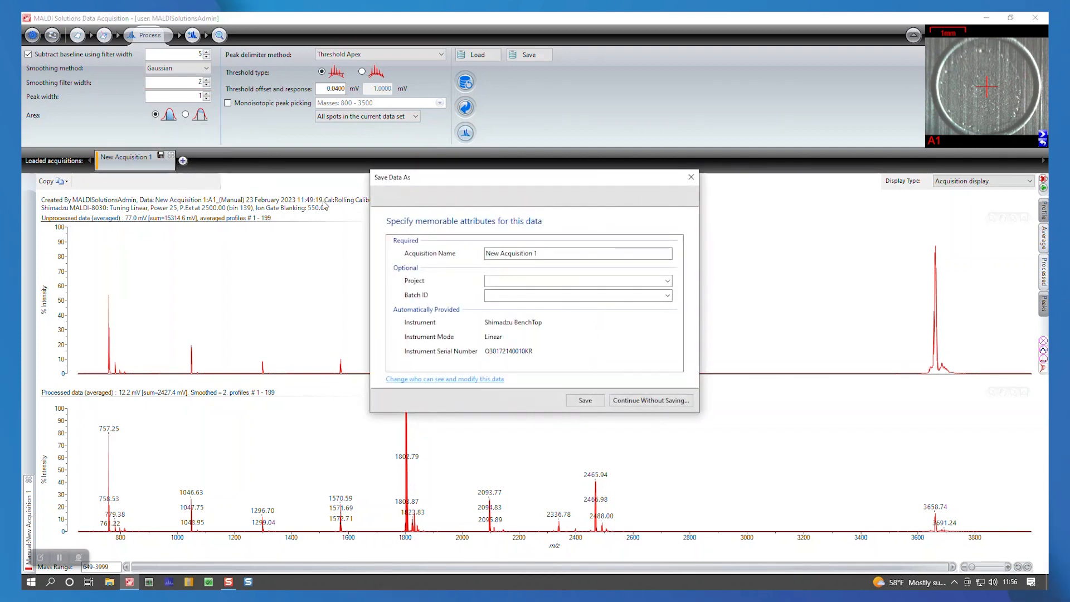
Save as 'TOFmix Calibration' with project and batch ID 'Calibration'
{"action": "triple_click", "coordinate": [578, 253]}
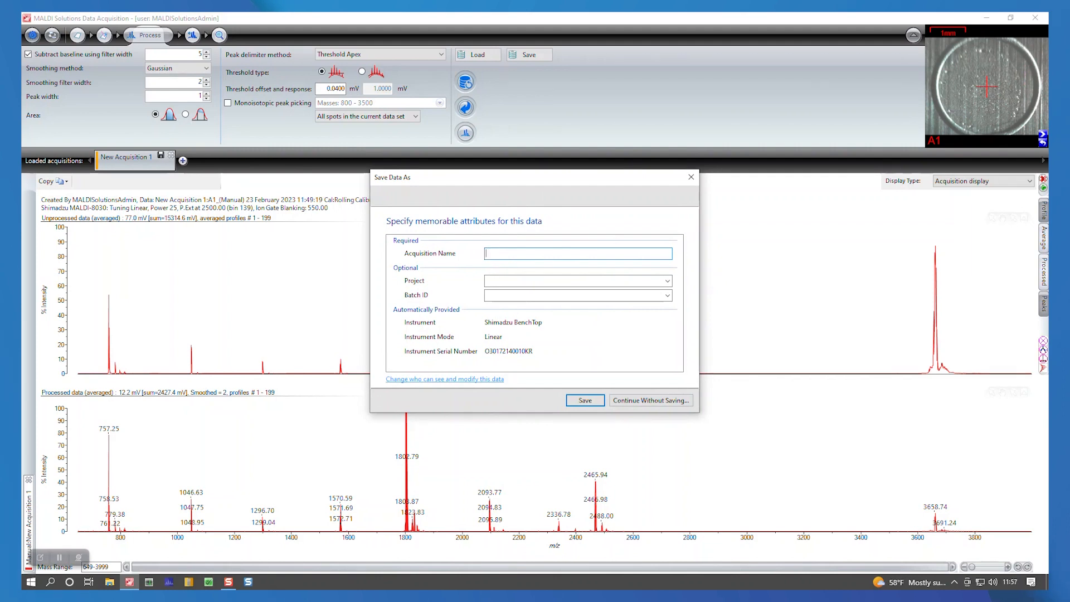
{"action": "type", "text": "TOFmix"}
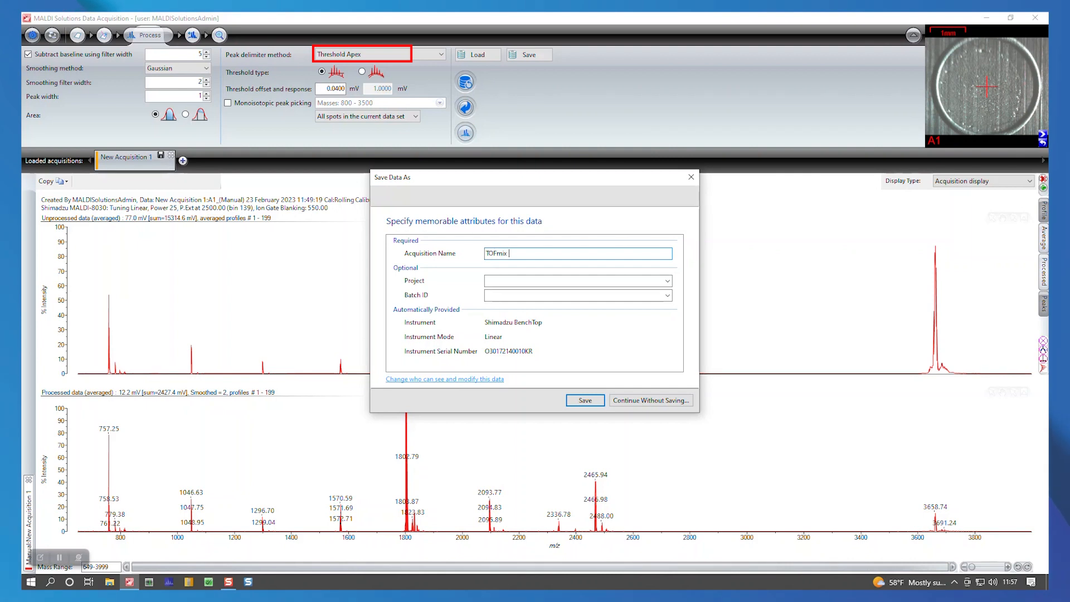
{"action": "type", "text": "Calib"}
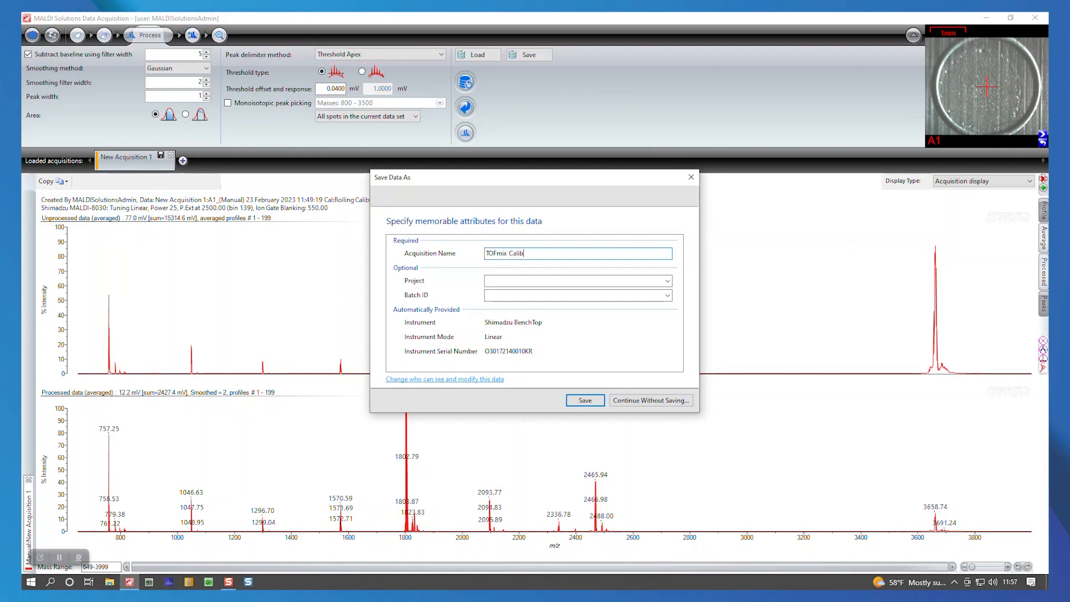
{"action": "type", "text": "ration"}
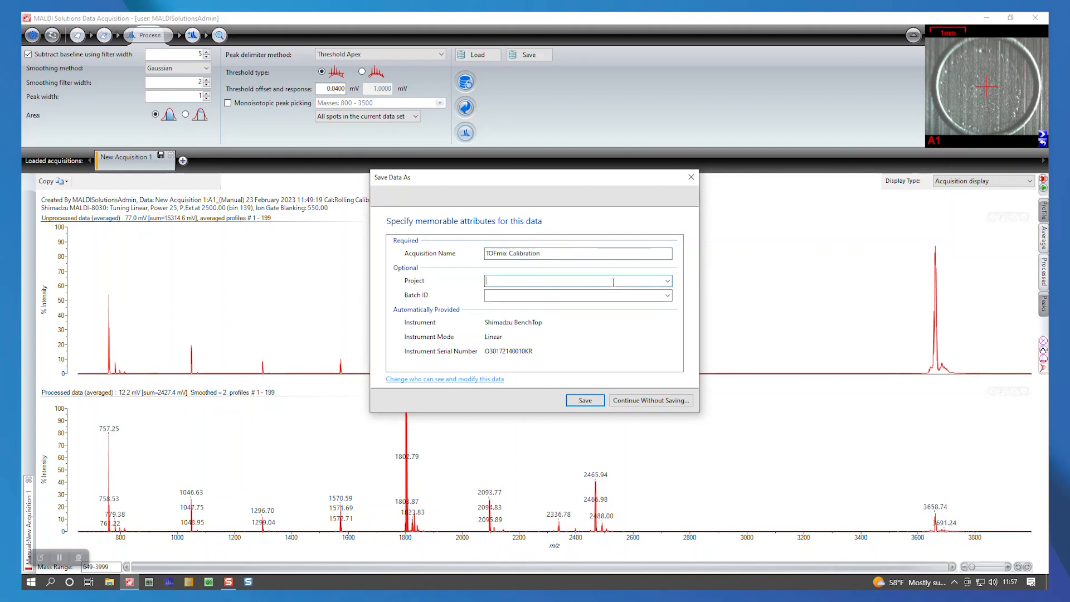
{"action": "type", "text": "C"}
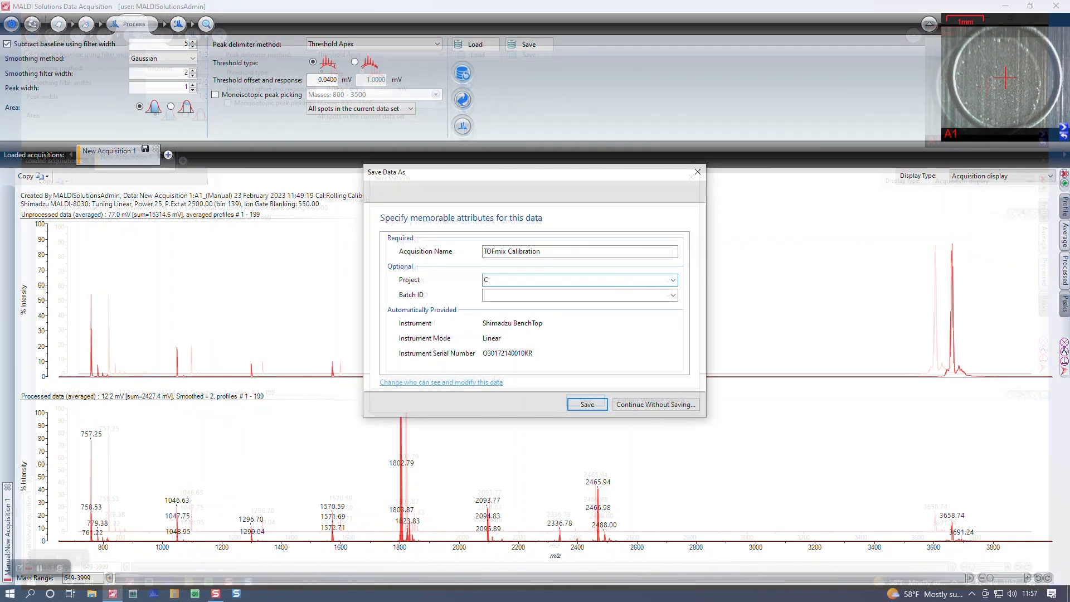
{"action": "type", "text": "Calibration"}
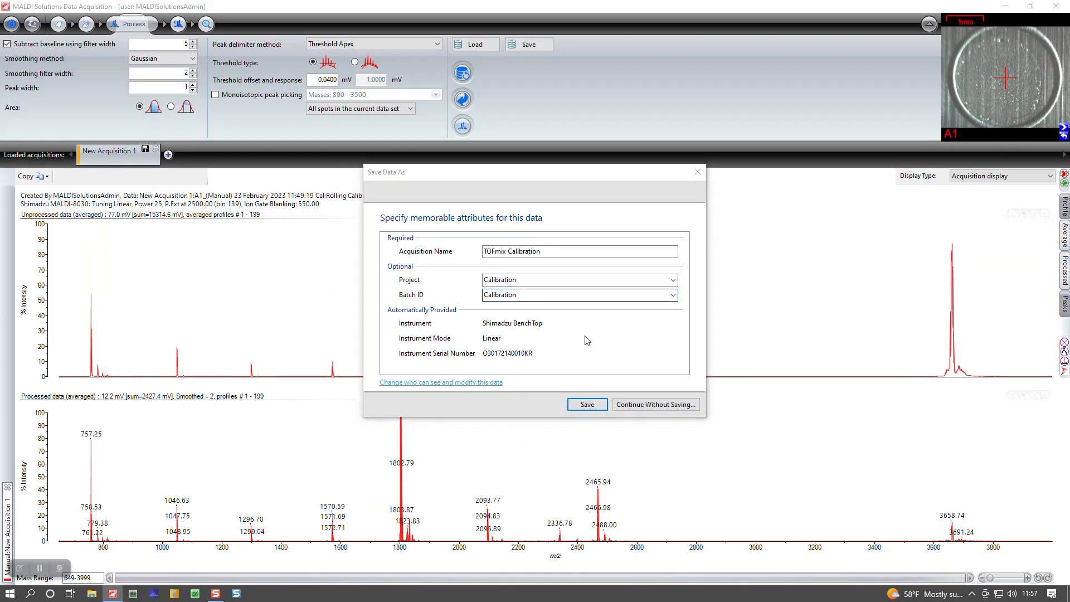
{"action": "left_click", "coordinate": [585, 404]}
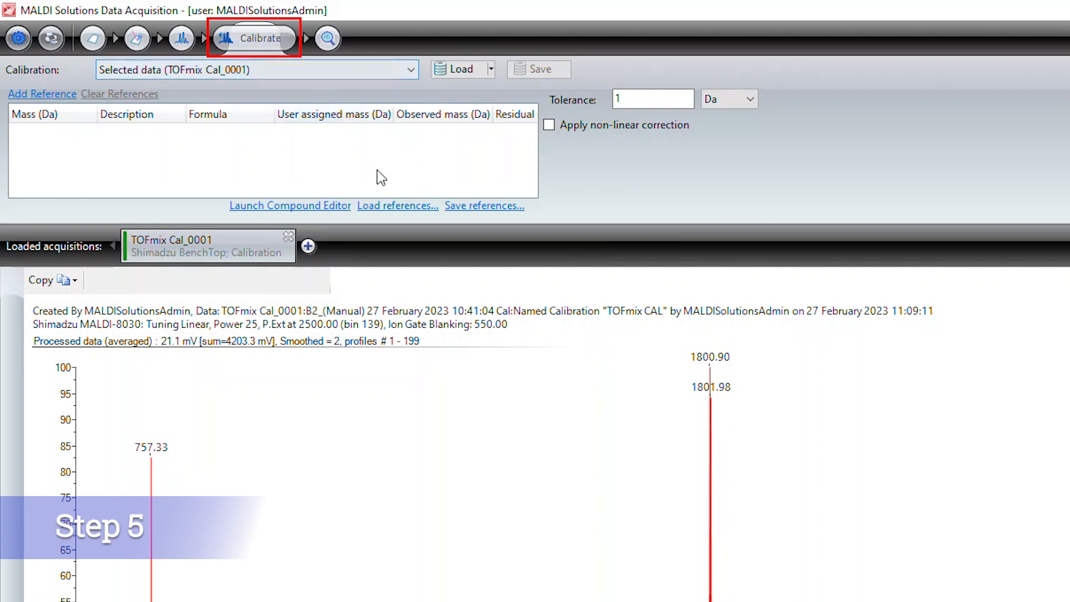
Load the 'ToFmix with brady 1-7 + ACTH 1-39' reference mass set into the calibration table
{"action": "left_click", "coordinate": [397, 206]}
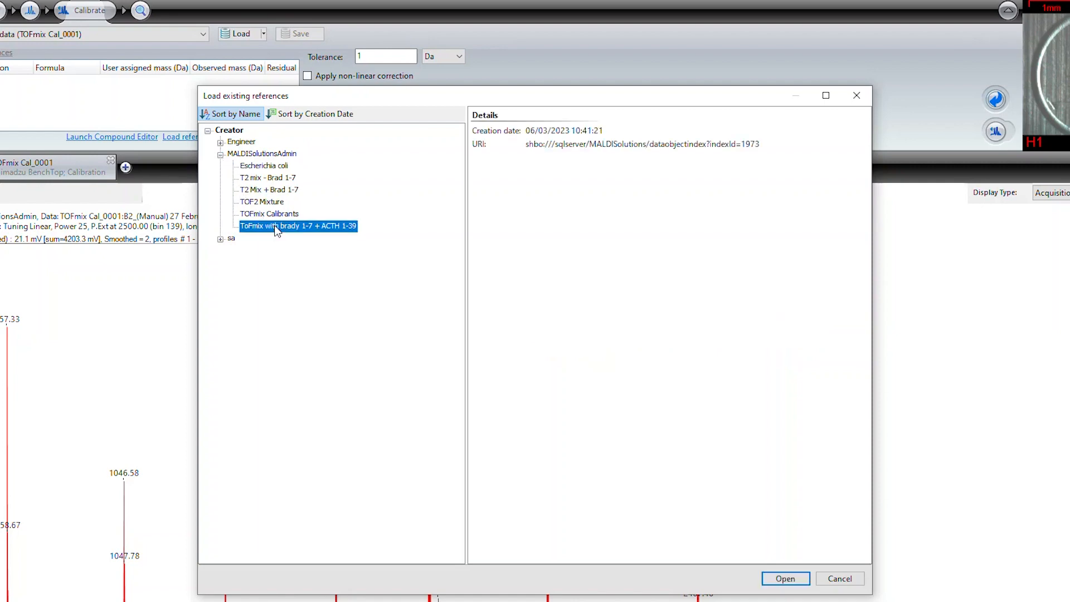
{"action": "mouse_move", "coordinate": [785, 578]}
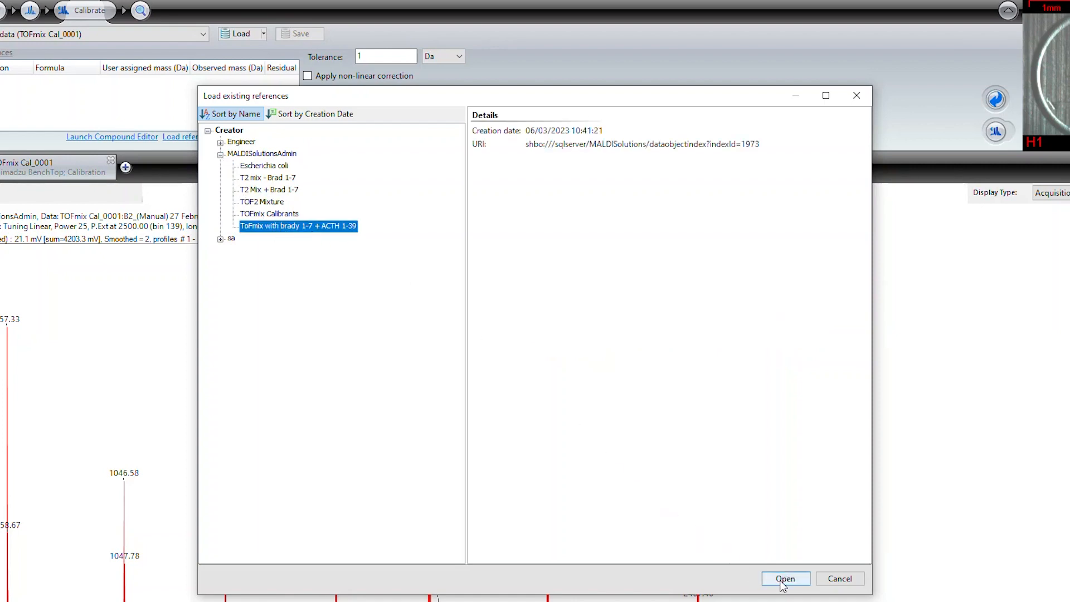
{"action": "left_click", "coordinate": [785, 579]}
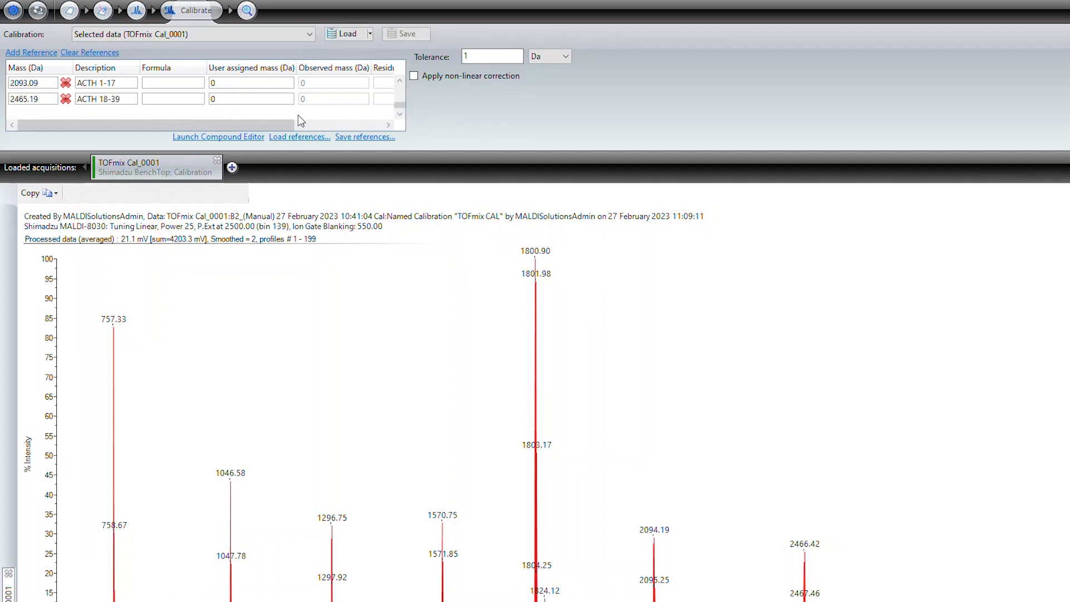
{"action": "mouse_move", "coordinate": [31, 53]}
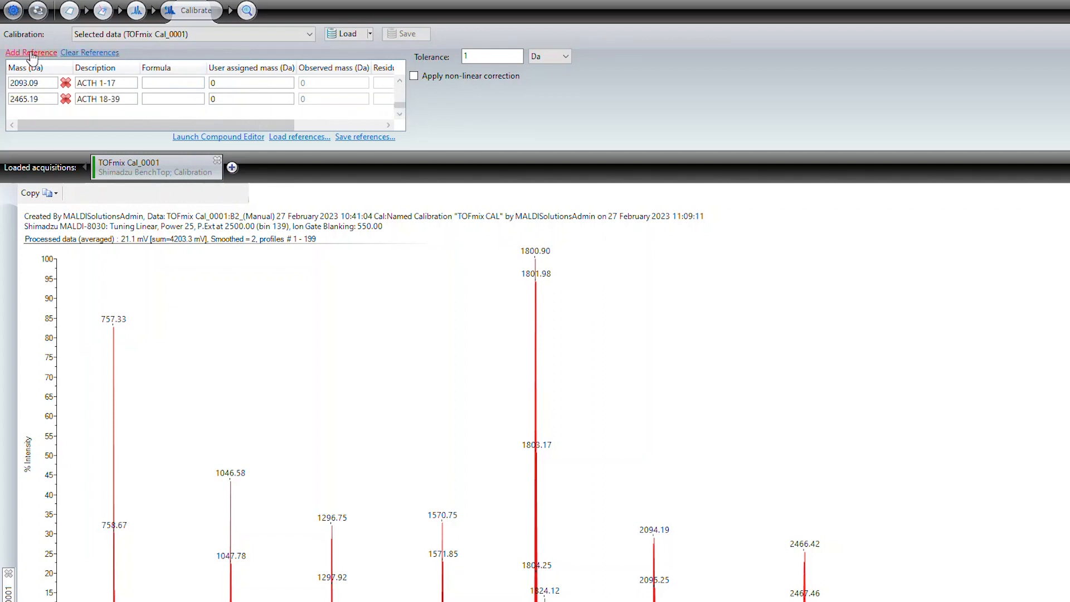
{"action": "left_click", "coordinate": [66, 82]}
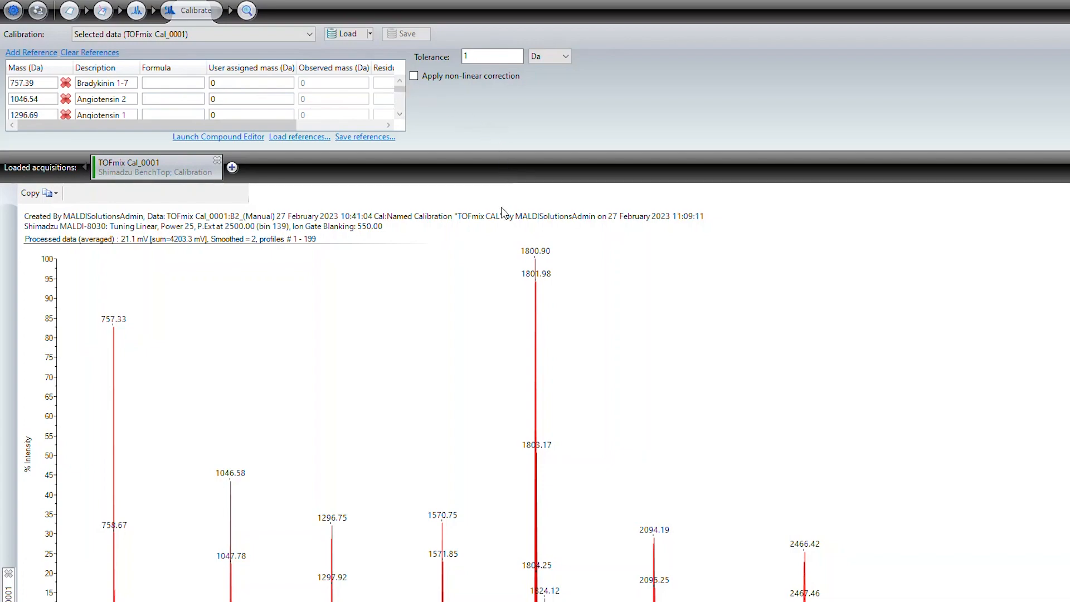
{"action": "mouse_move", "coordinate": [209, 506]}
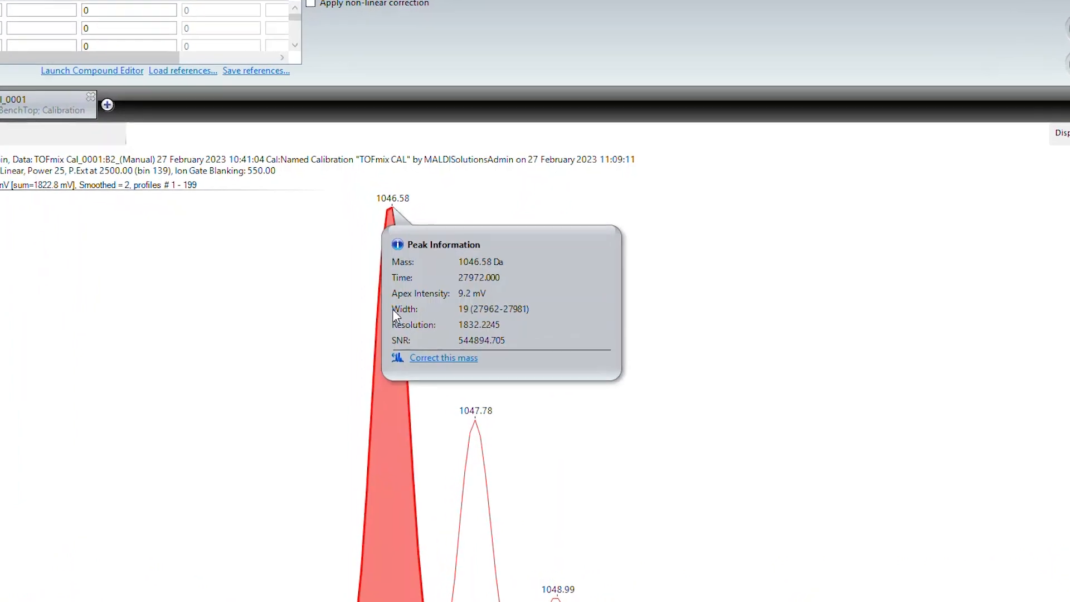
Assign peak 1046.58 to reference mass 1046.54 (Angiotensin 2) and peak 1296.75 to Angiotensin 1
{"action": "left_click", "coordinate": [443, 358]}
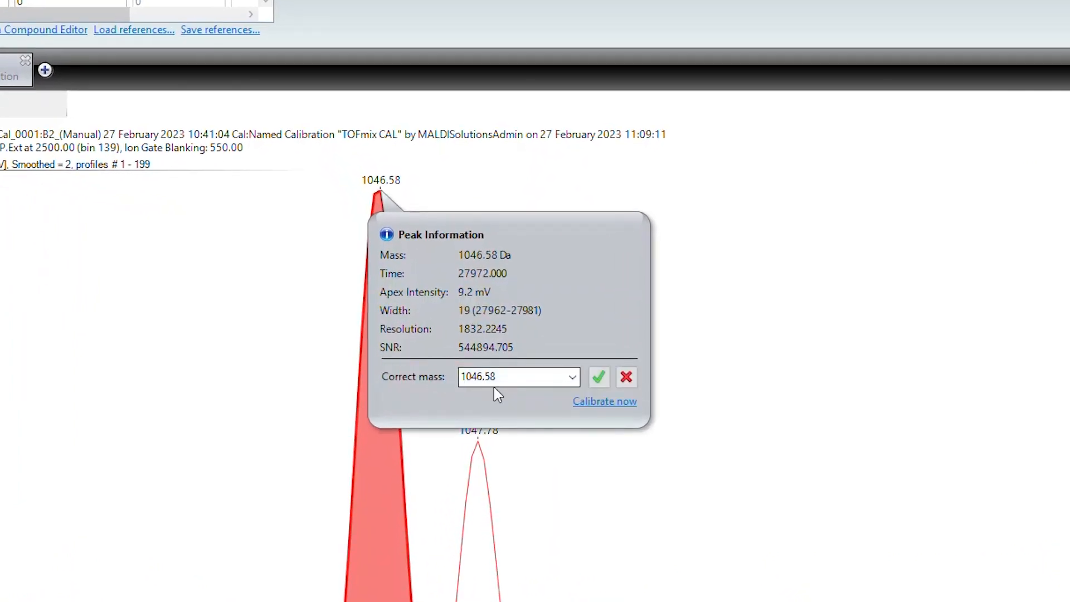
{"action": "left_click", "coordinate": [572, 377]}
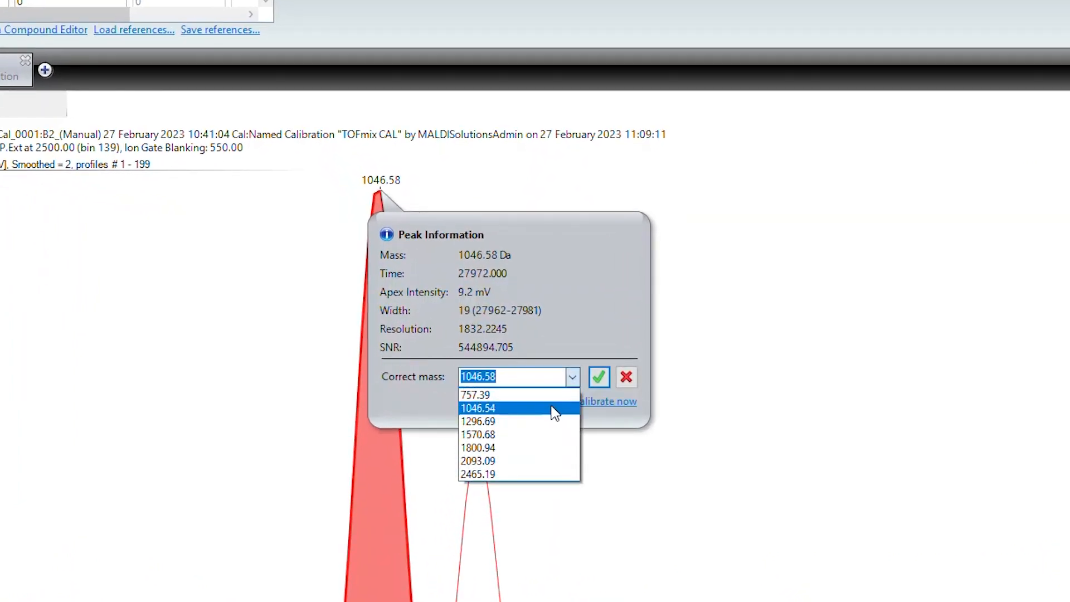
{"action": "left_click", "coordinate": [479, 408]}
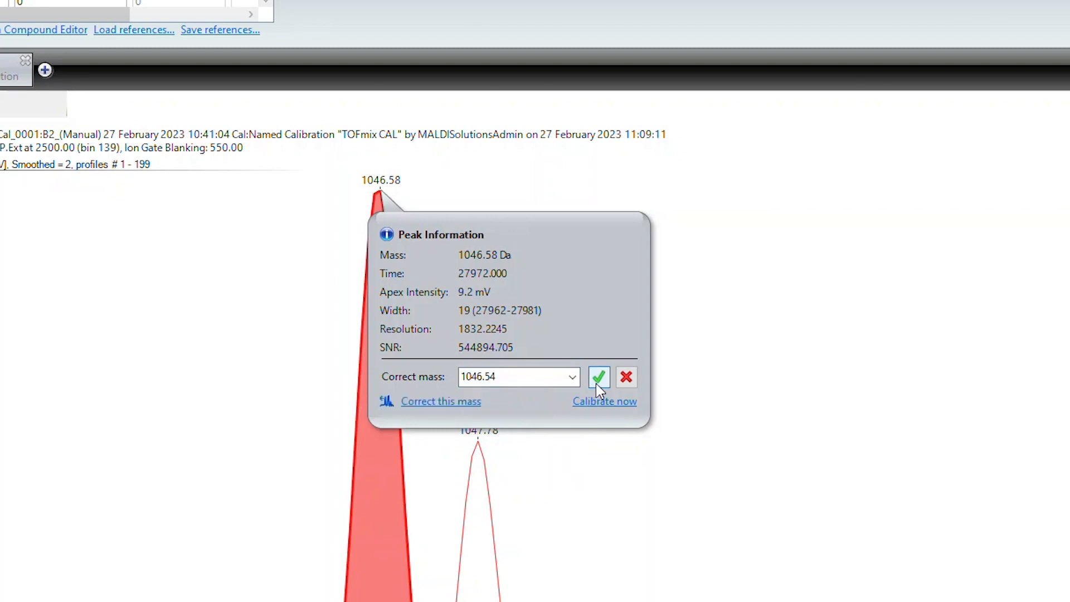
{"action": "left_click", "coordinate": [599, 377]}
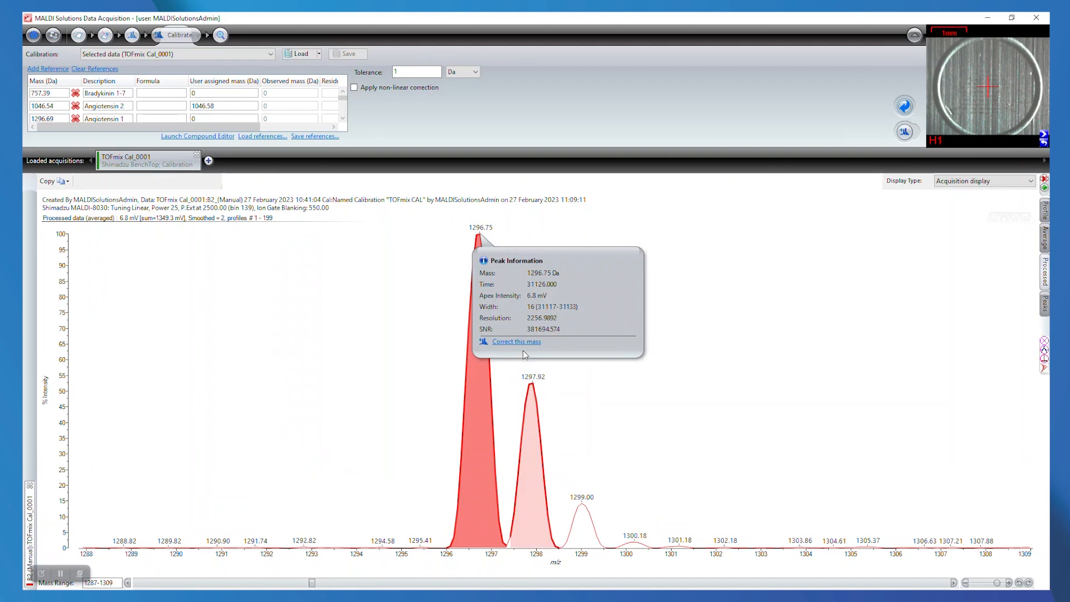
{"action": "left_click", "coordinate": [515, 341]}
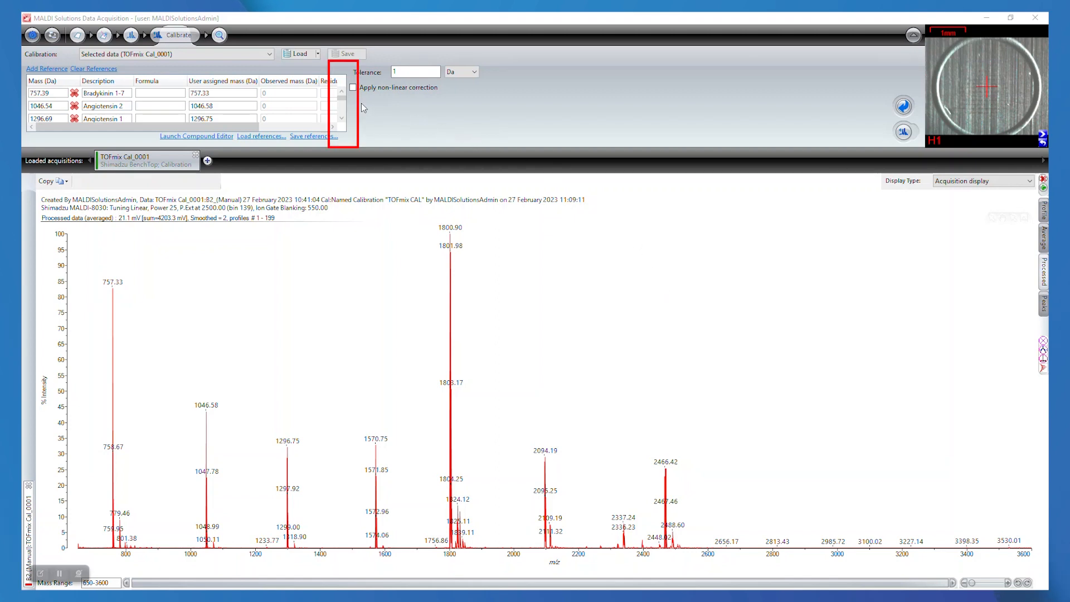
Check the reference assignments and calibrate the spectrum, giving residual errors near ±0.05 Da
{"action": "left_click", "coordinate": [342, 106]}
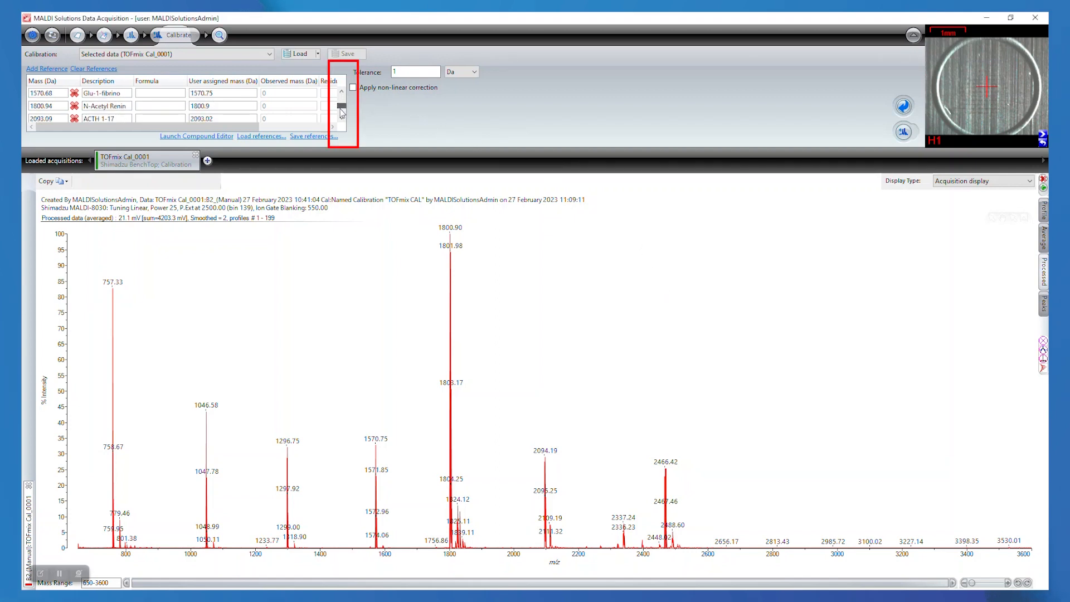
{"action": "left_click", "coordinate": [341, 92]}
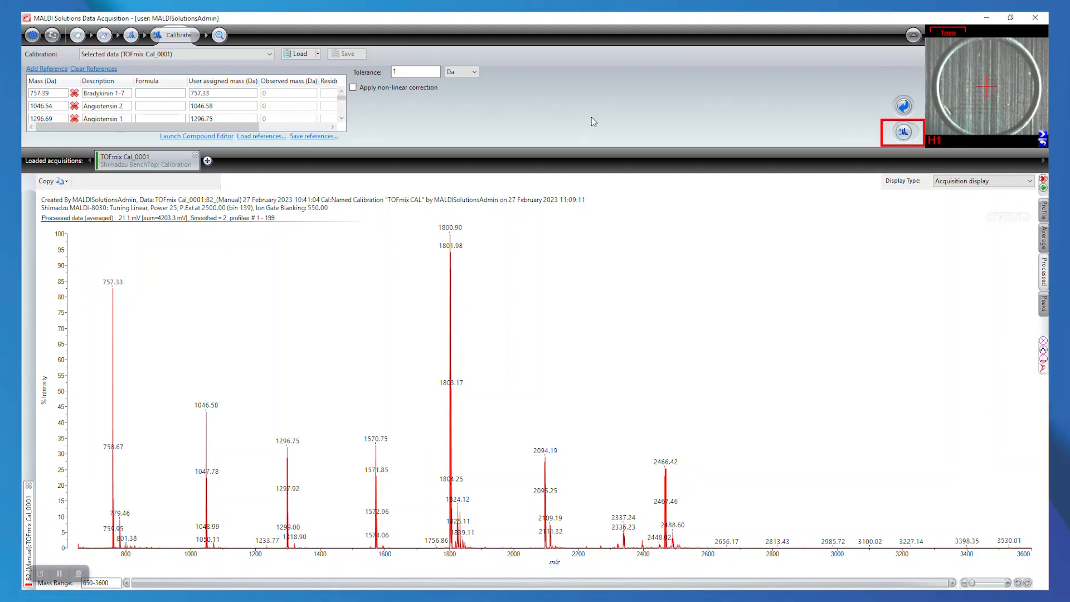
{"action": "left_click", "coordinate": [903, 132]}
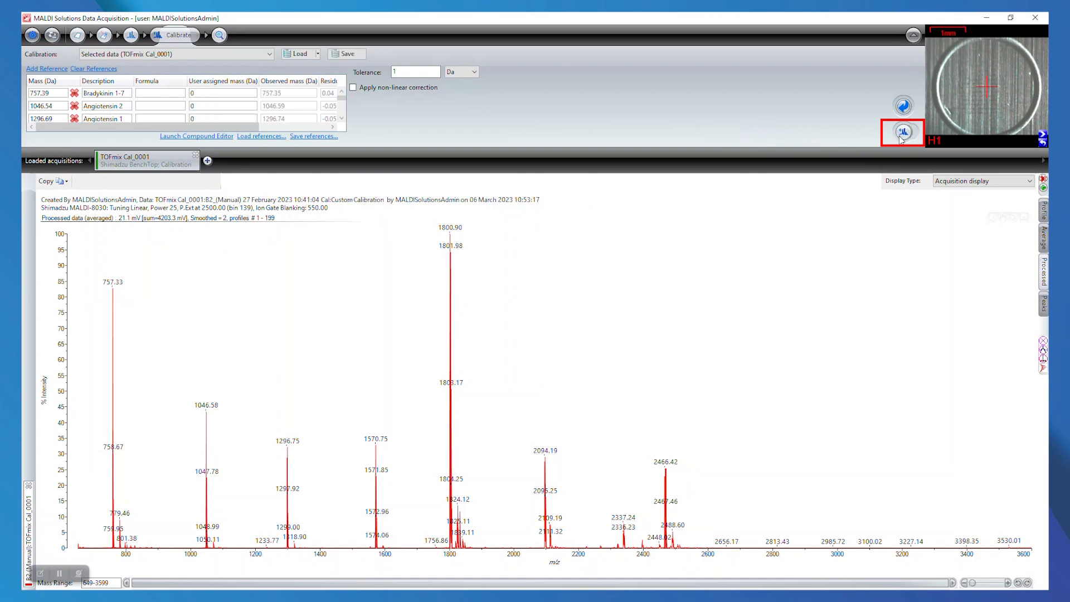
{"action": "left_click", "coordinate": [903, 131]}
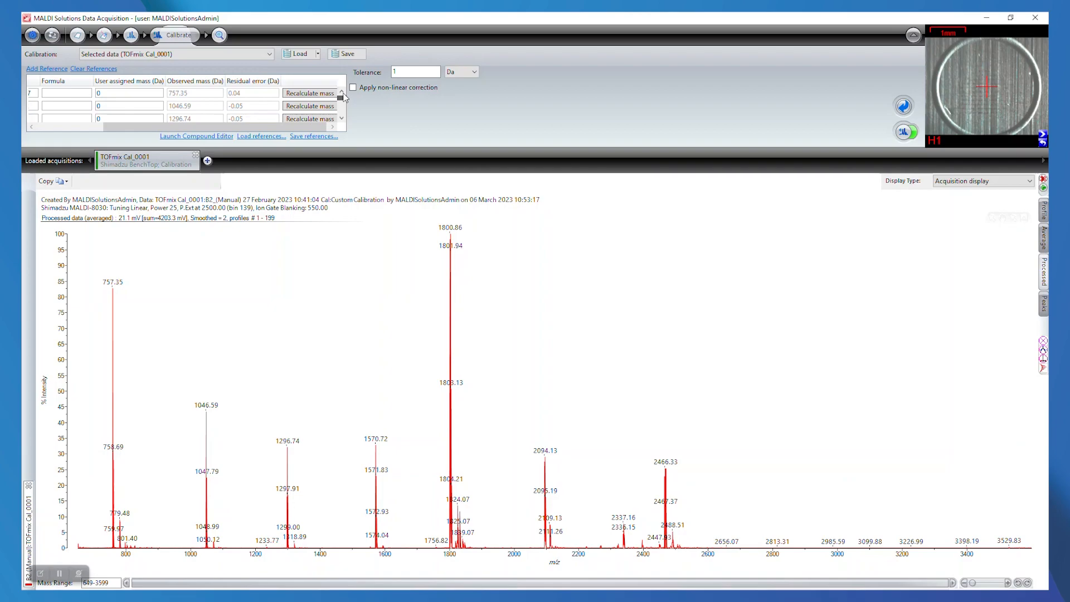
{"action": "mouse_move", "coordinate": [477, 289]}
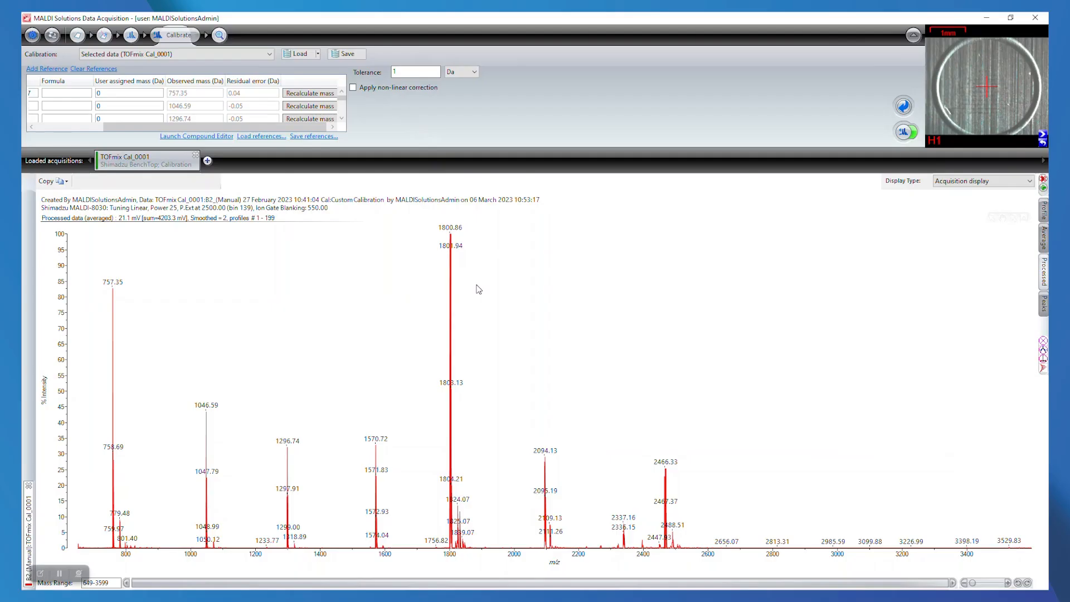